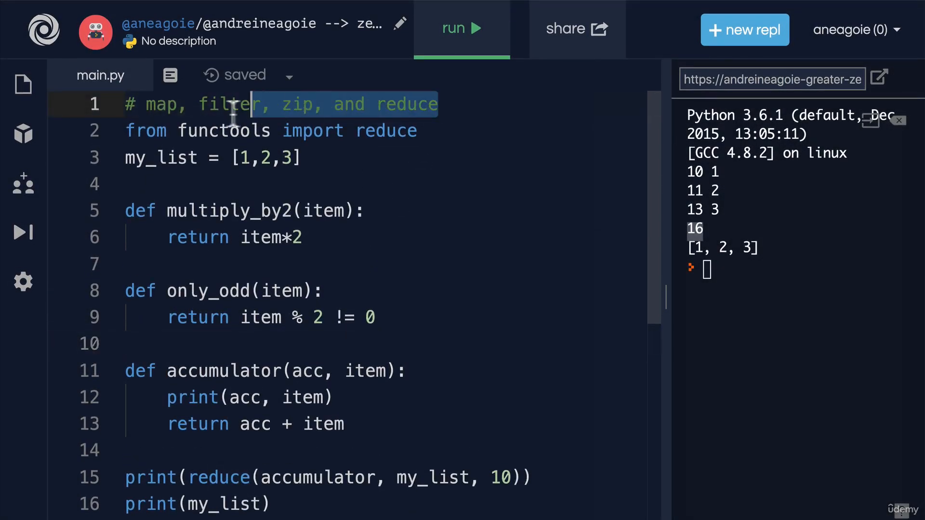
Retitle main.py's top comment to read '# lambda expressions'.
{"action": "type", "text": "lambda expr"}
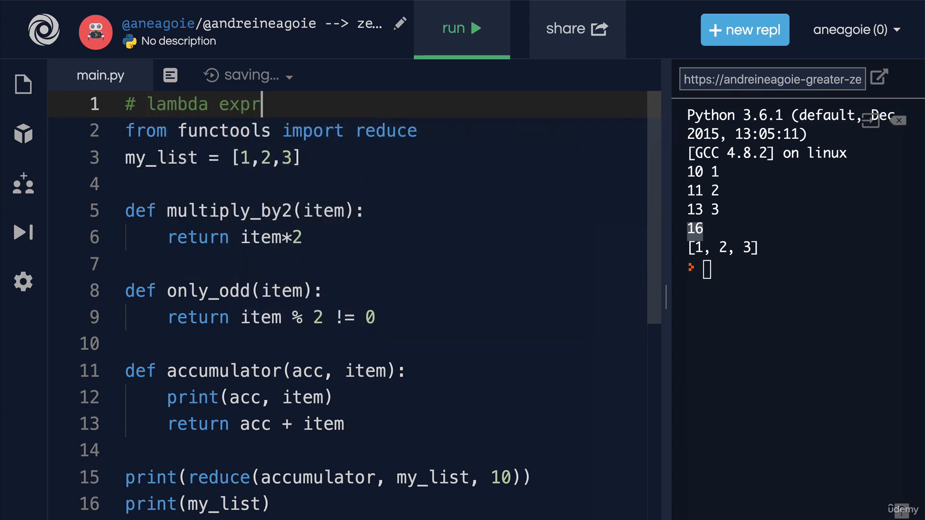
{"action": "type", "text": "essions"}
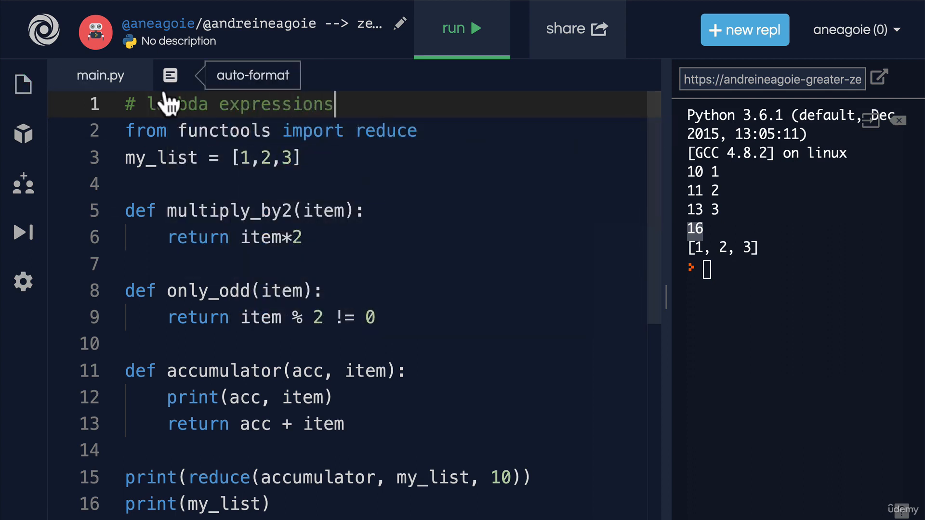
{"action": "double_click", "coordinate": [177, 104]}
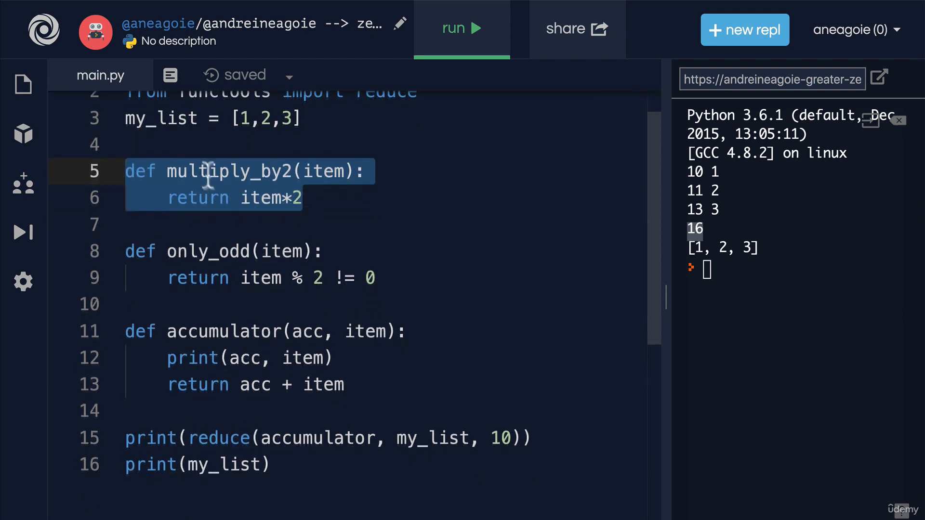
Point out the multiply_by2 function definition and its name.
{"action": "double_click", "coordinate": [189, 172]}
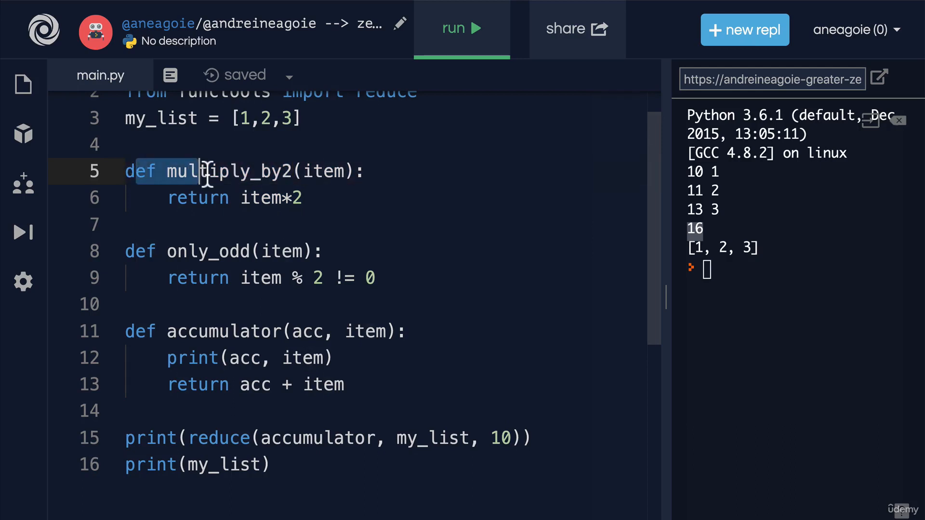
{"action": "mouse_move", "coordinate": [231, 223]}
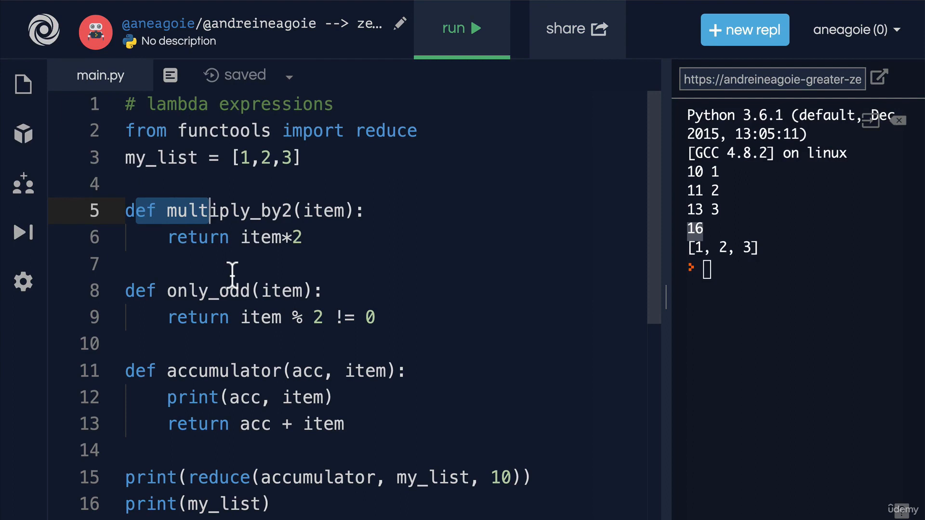
{"action": "mouse_move", "coordinate": [227, 211]}
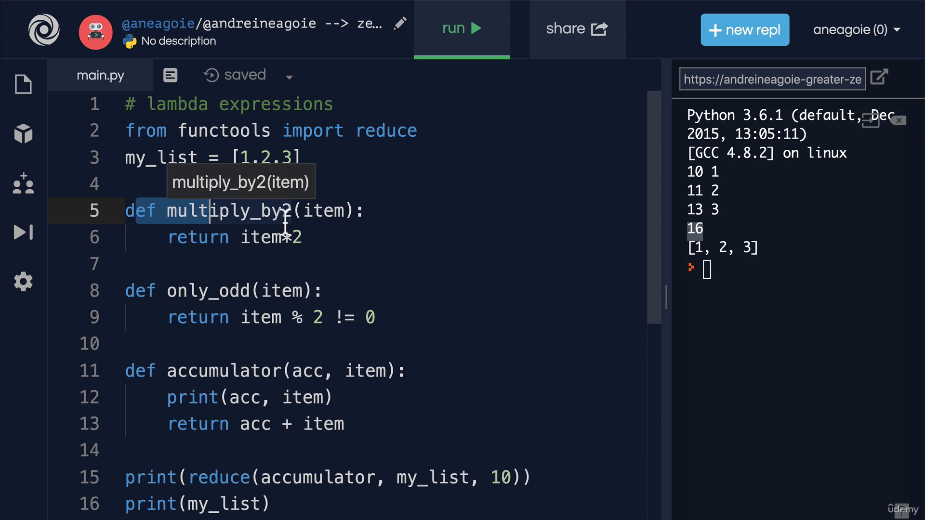
{"action": "double_click", "coordinate": [230, 211]}
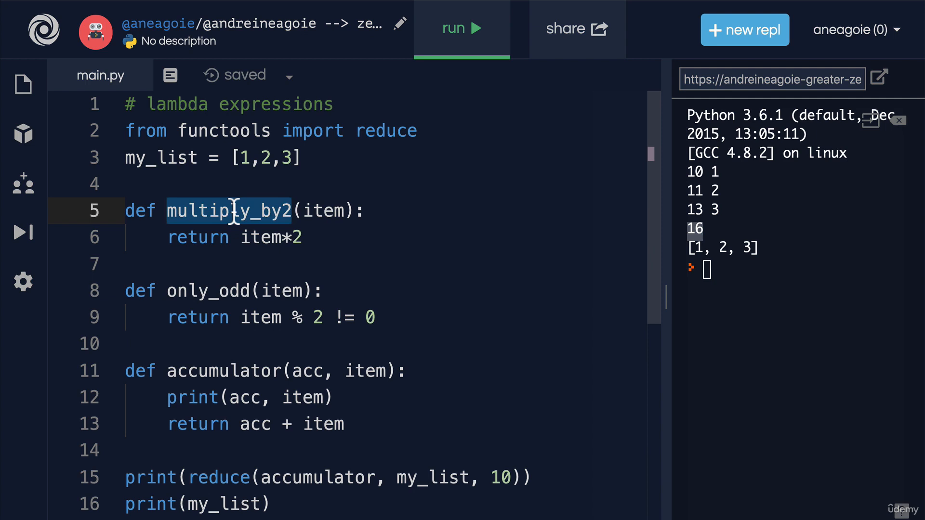
{"action": "mouse_move", "coordinate": [266, 212]}
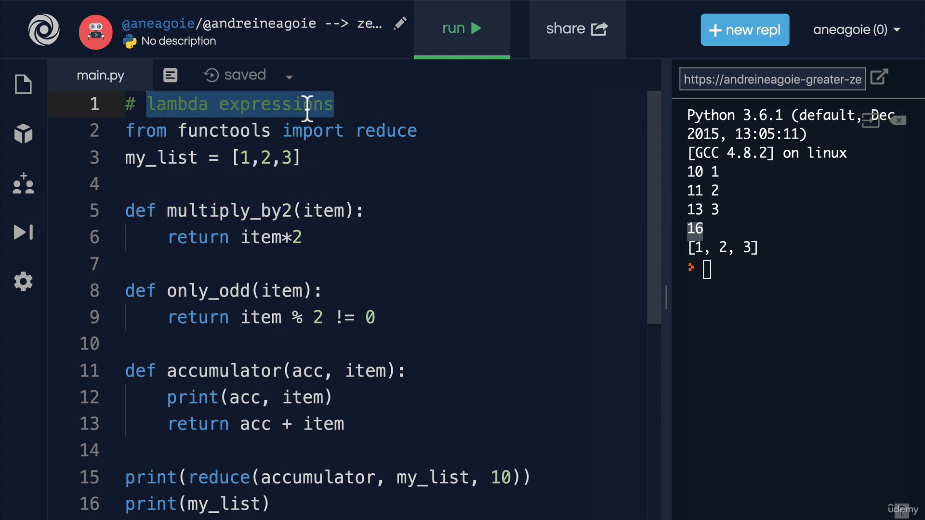
{"action": "mouse_move", "coordinate": [370, 258]}
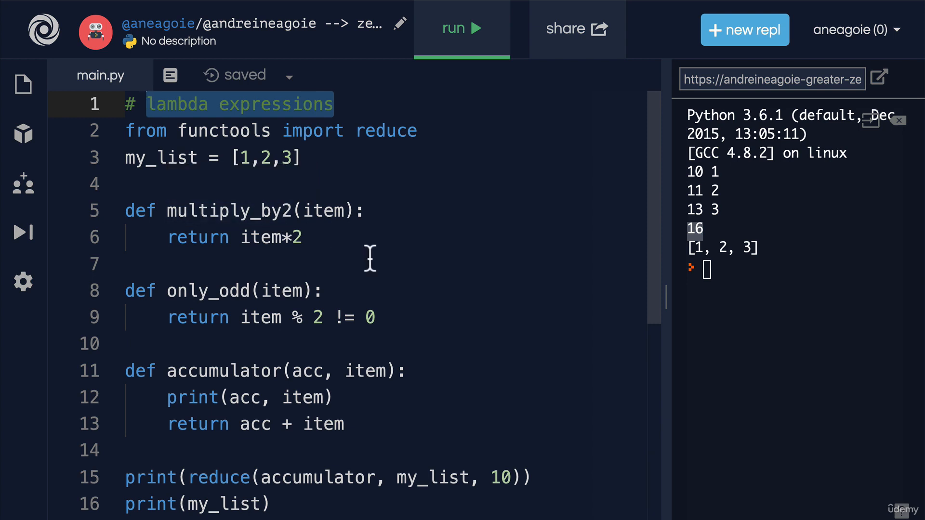
{"action": "mouse_move", "coordinate": [383, 167]}
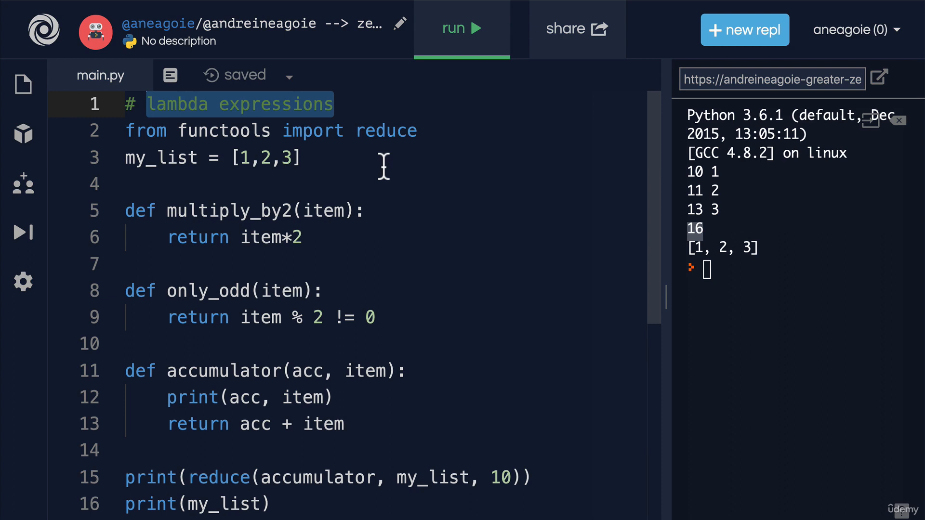
Write the example line 'lambda param: action(param)' below the import.
{"action": "key", "text": "Enter"}
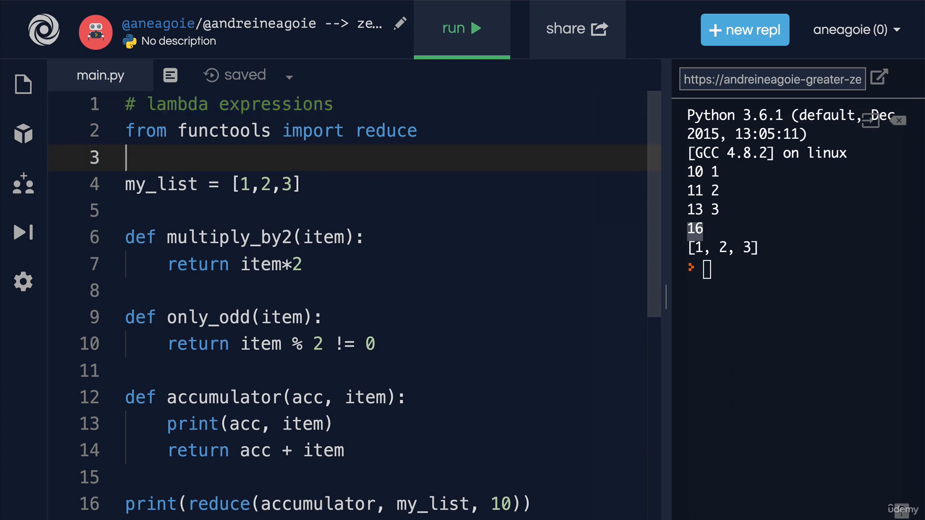
{"action": "type", "text": "lambda"}
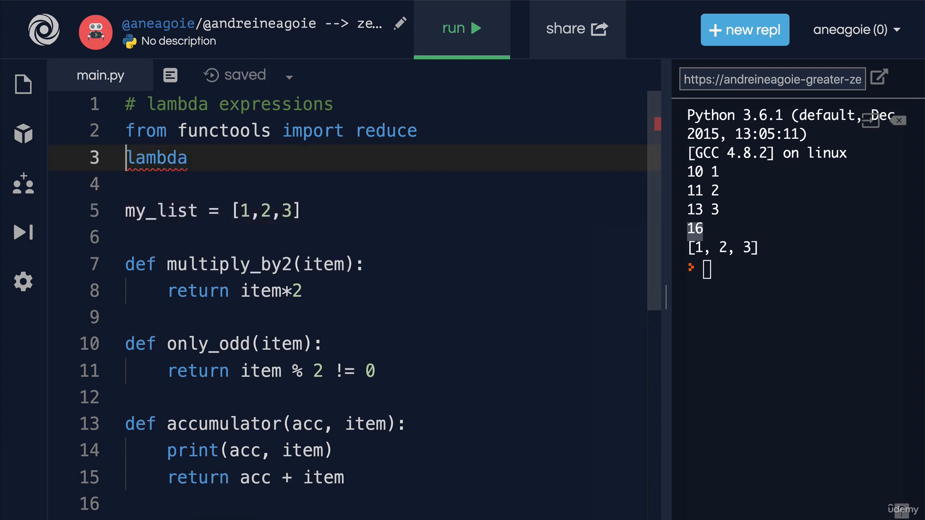
{"action": "key", "text": "Enter"}
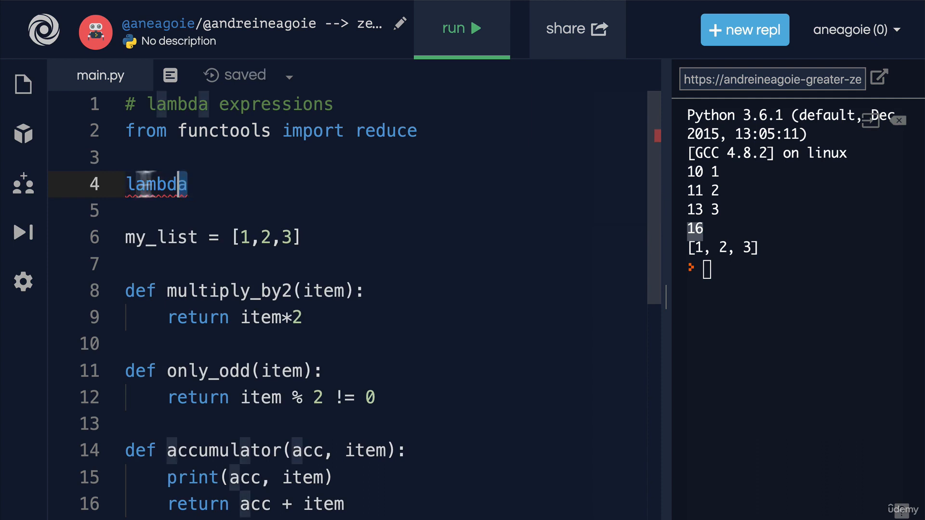
{"action": "left_click", "coordinate": [192, 184]}
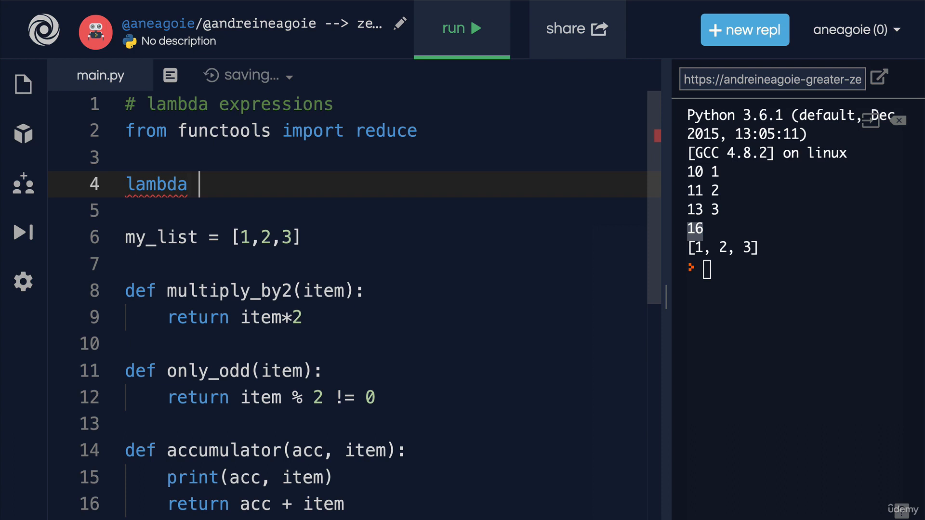
{"action": "type", "text": "param:"}
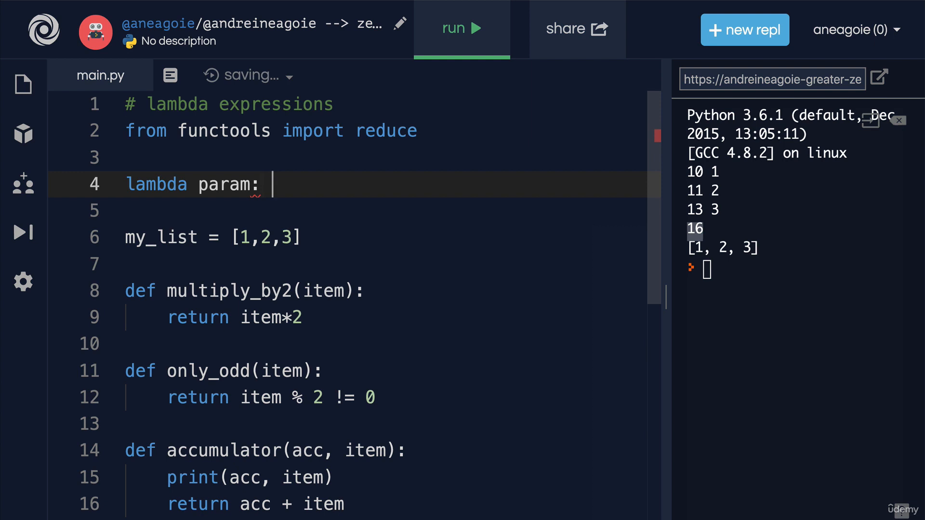
{"action": "type", "text": "func"}
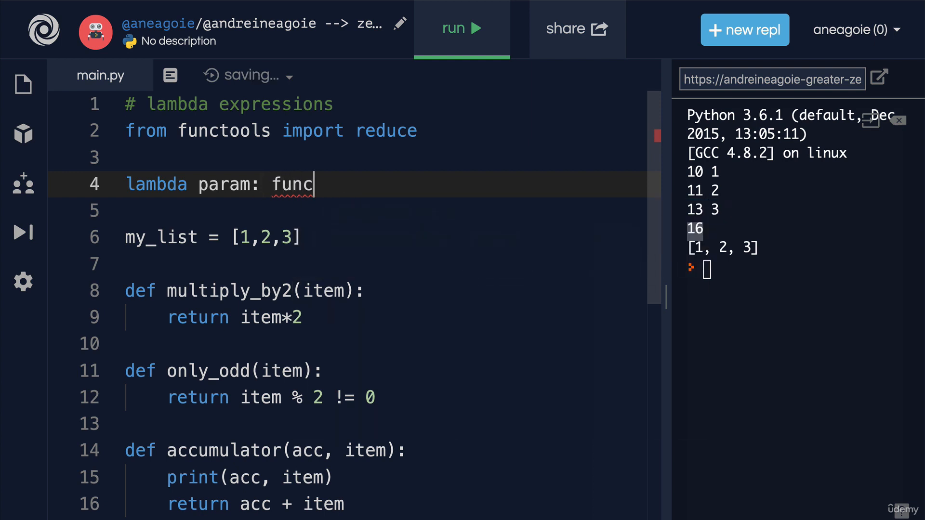
{"action": "type", "text": "(param"}
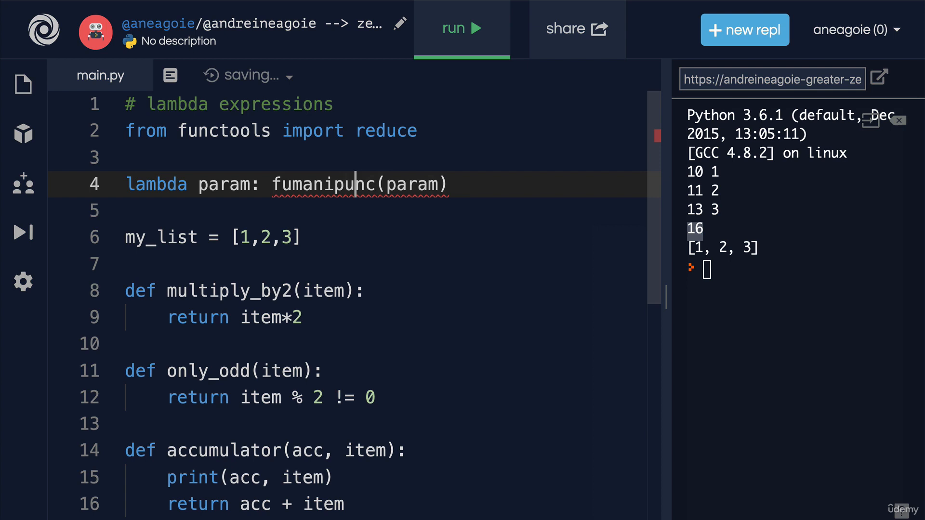
{"action": "key", "text": "Backspace"}
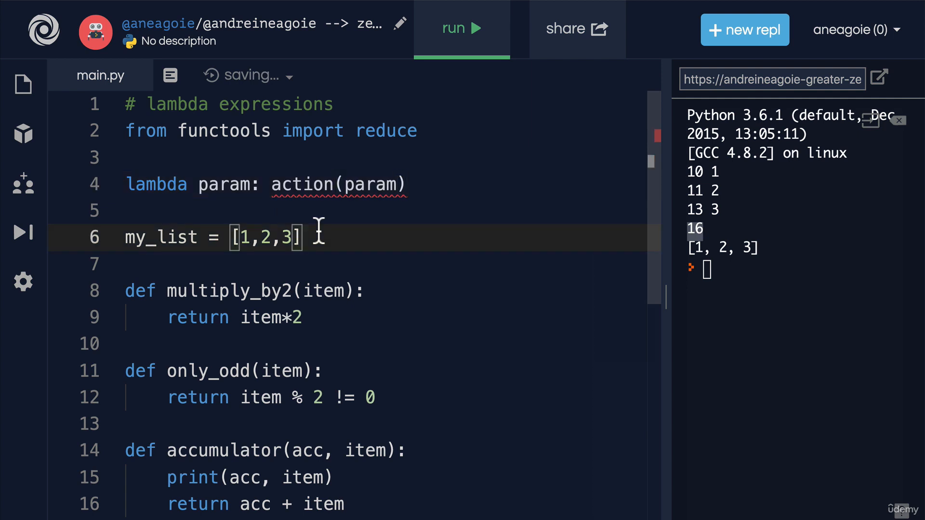
Select and remove the temporary lambda example line.
{"action": "double_click", "coordinate": [225, 184]}
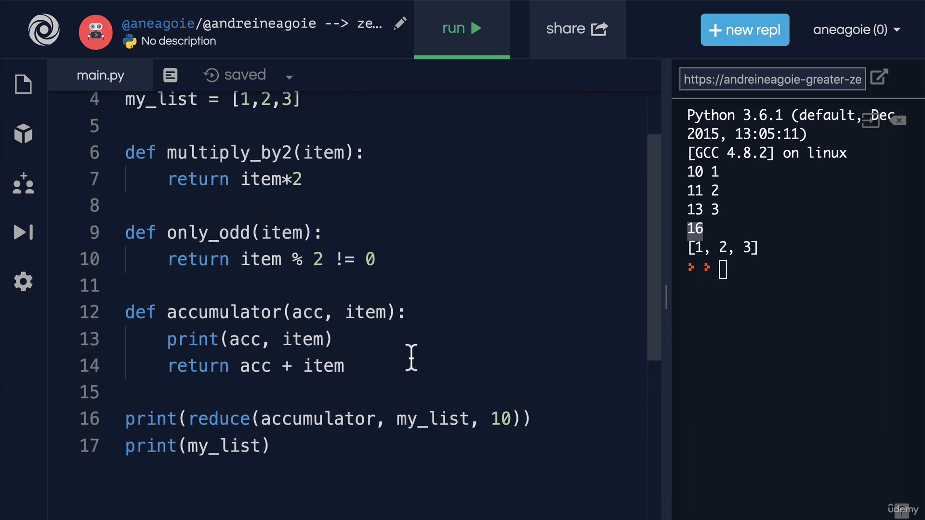
Change the print call to wrap a map over my_list inside list().
{"action": "double_click", "coordinate": [229, 175]}
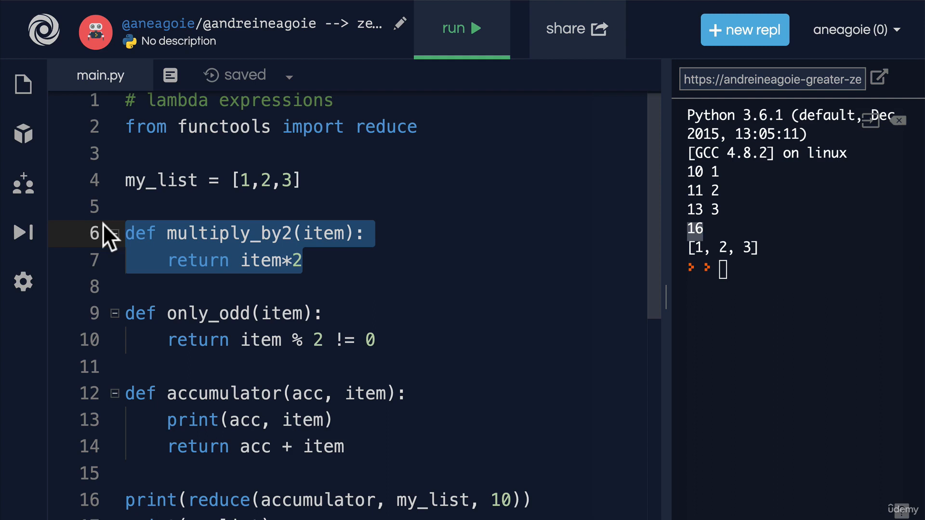
{"action": "scroll", "scroll_direction": "down", "scroll_amount": 3}
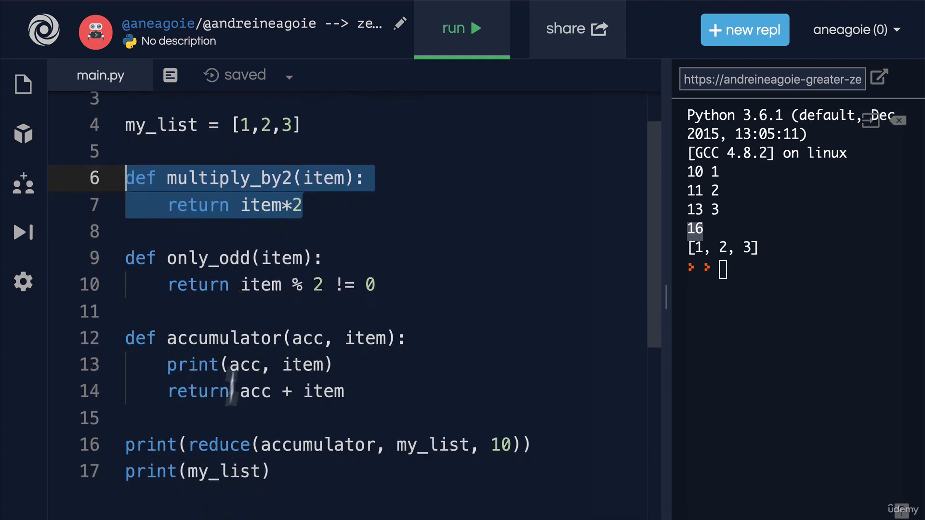
{"action": "type", "text": "map"}
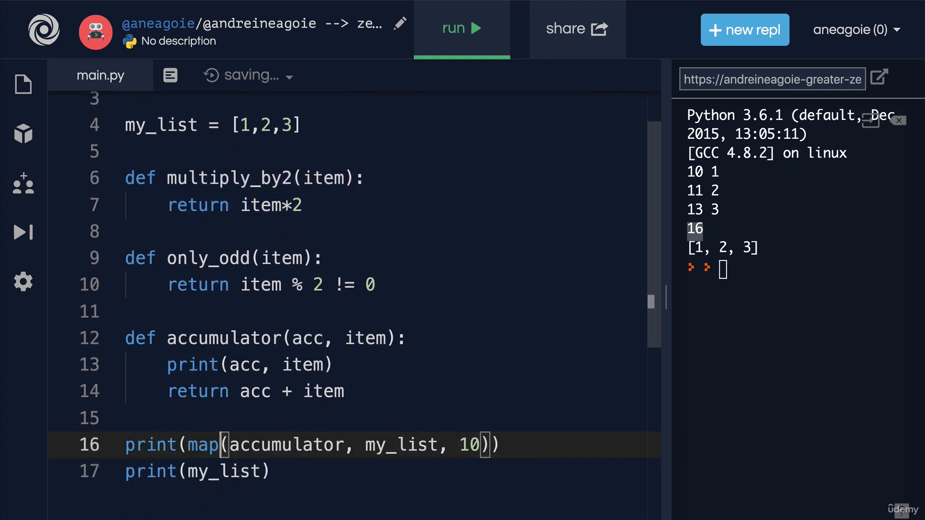
{"action": "type", "text": "list("}
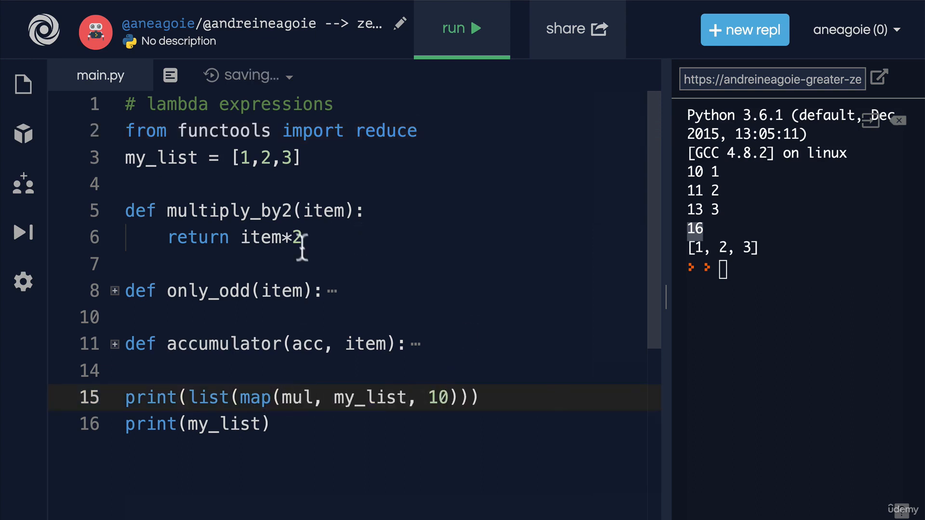
Pass multiply_by2 to map, drop the extra 10 argument, and select its definition.
{"action": "double_click", "coordinate": [231, 211]}
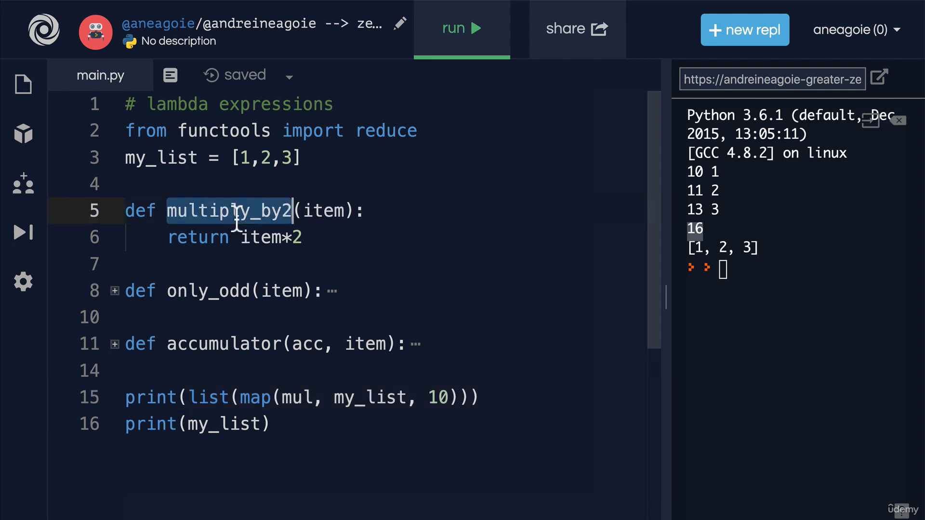
{"action": "type", "text": "multiply_by2"}
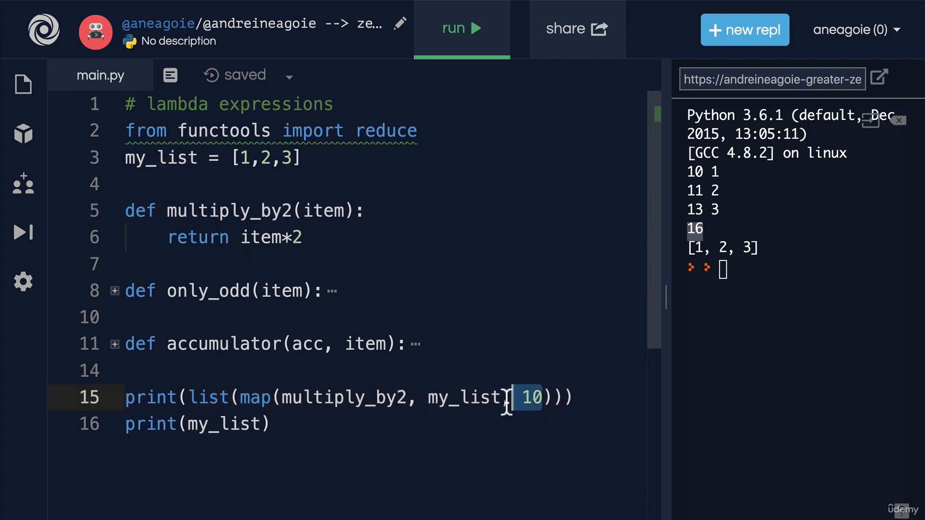
{"action": "key", "text": "backspace"}
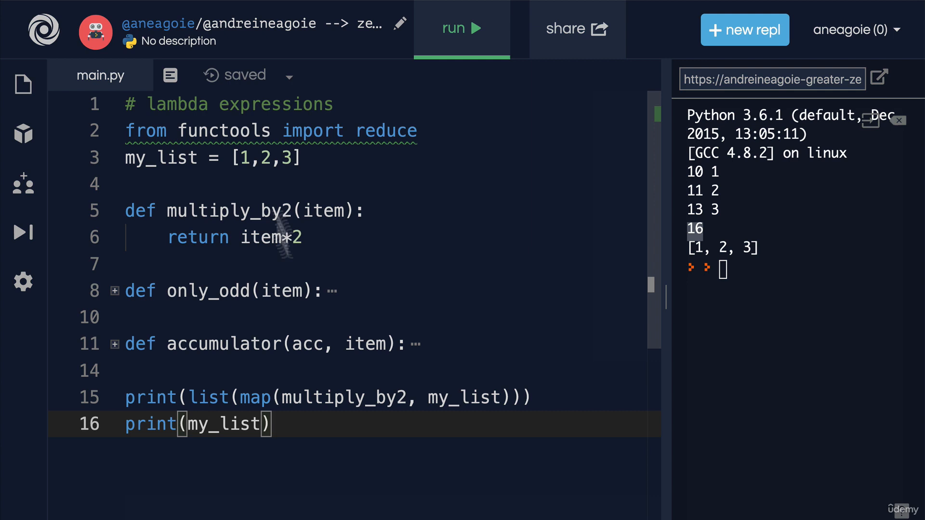
{"action": "left_click_drag", "start_coordinate": [126, 211], "coordinate": [301, 237]}
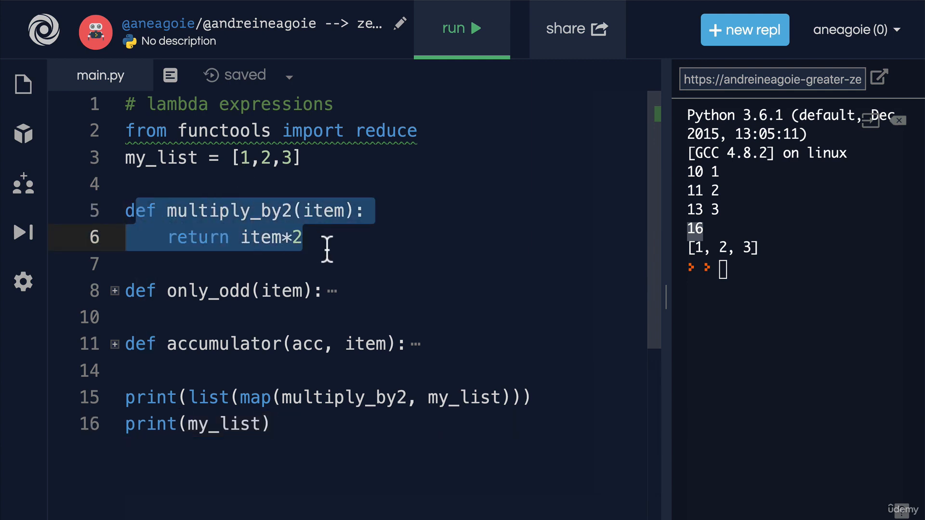
{"action": "mouse_move", "coordinate": [320, 317]}
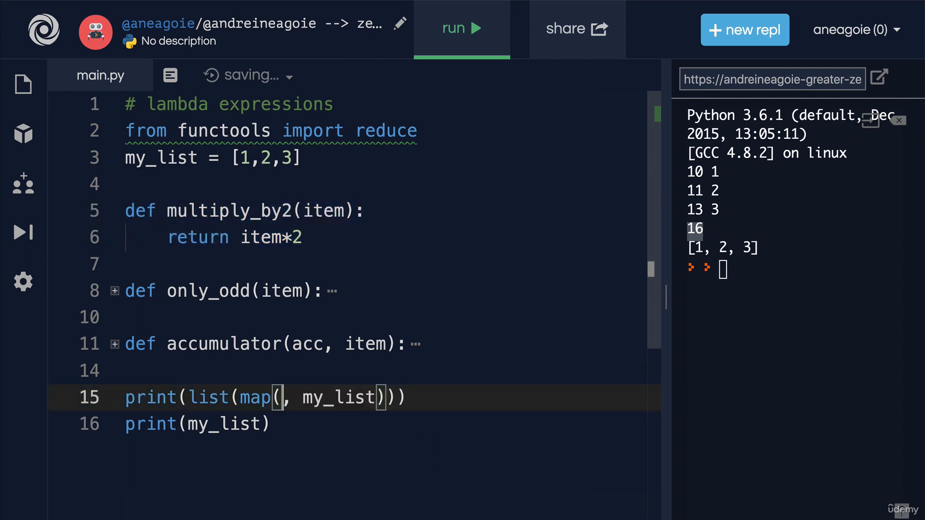
Replace multiply_by2 inside map() with 'lambda item: item*2'.
{"action": "type", "text": "lambda"}
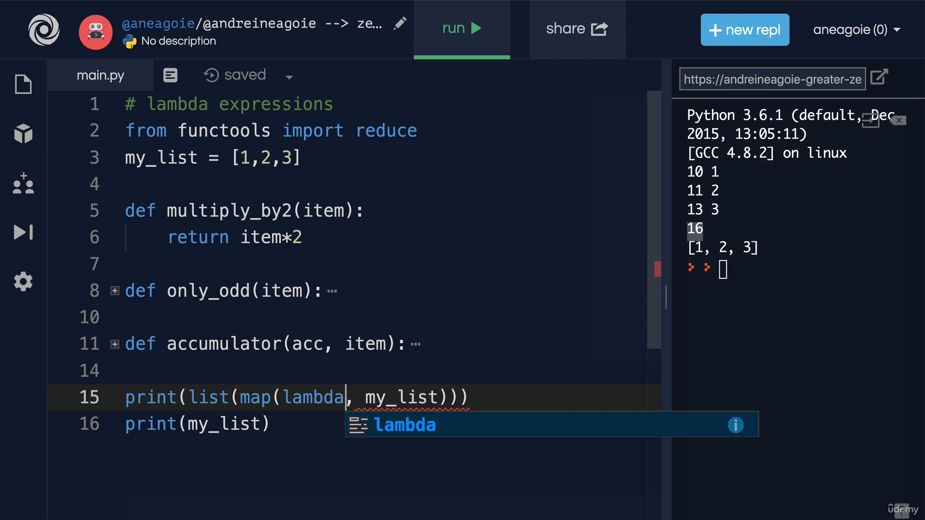
{"action": "type", "text": "item"}
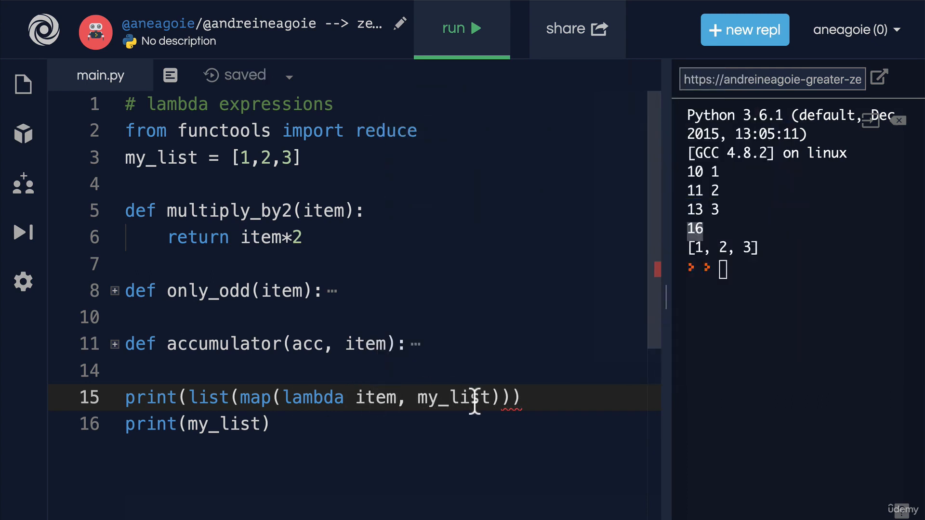
{"action": "type", "text": ":"}
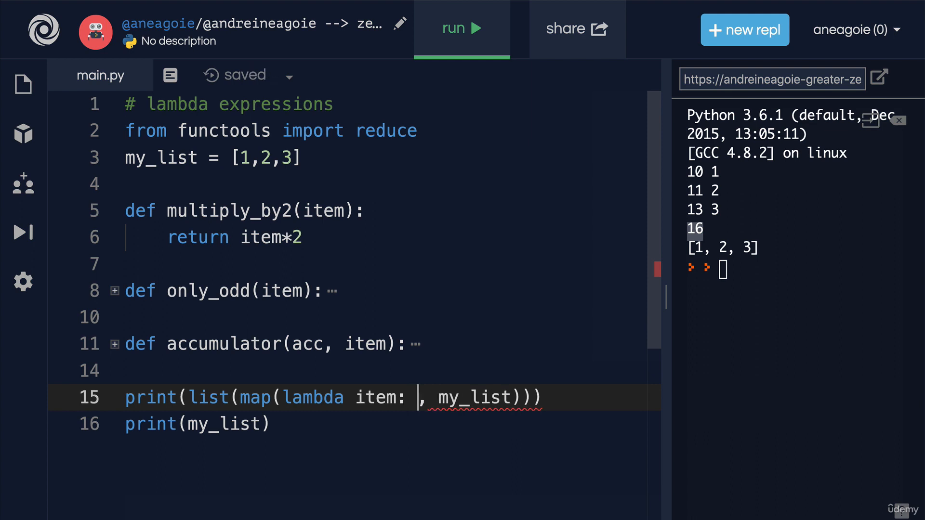
{"action": "type", "text": "item"}
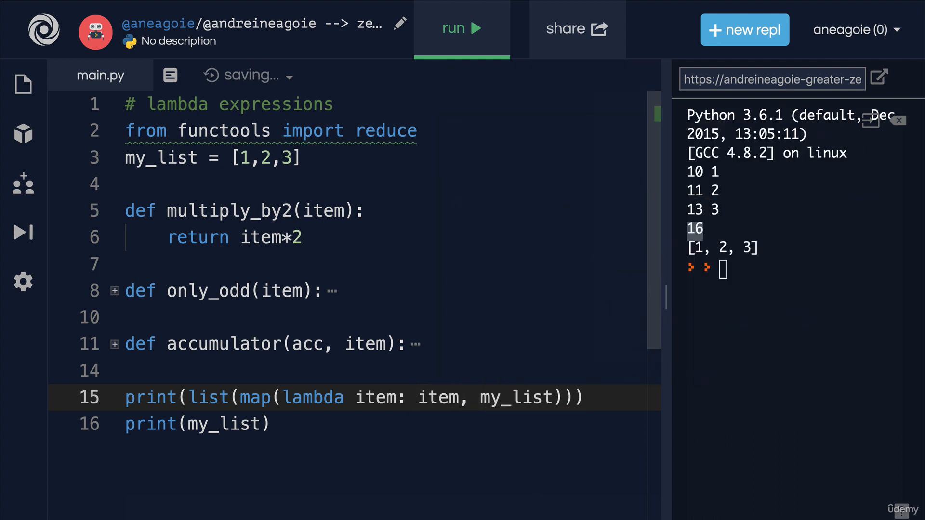
{"action": "type", "text": "*2"}
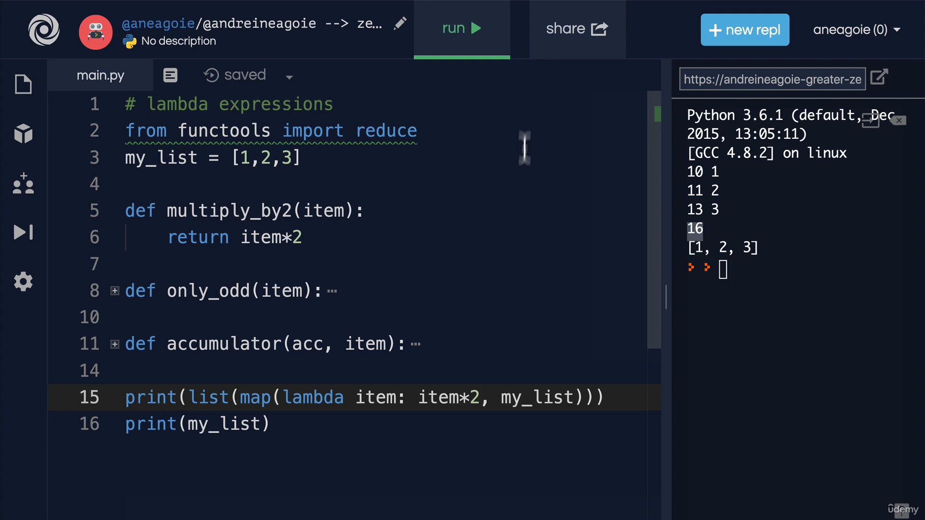
Run the script before and after deleting multiply_by2, printing [2, 4, 6] and [1, 2, 3].
{"action": "left_click", "coordinate": [461, 29]}
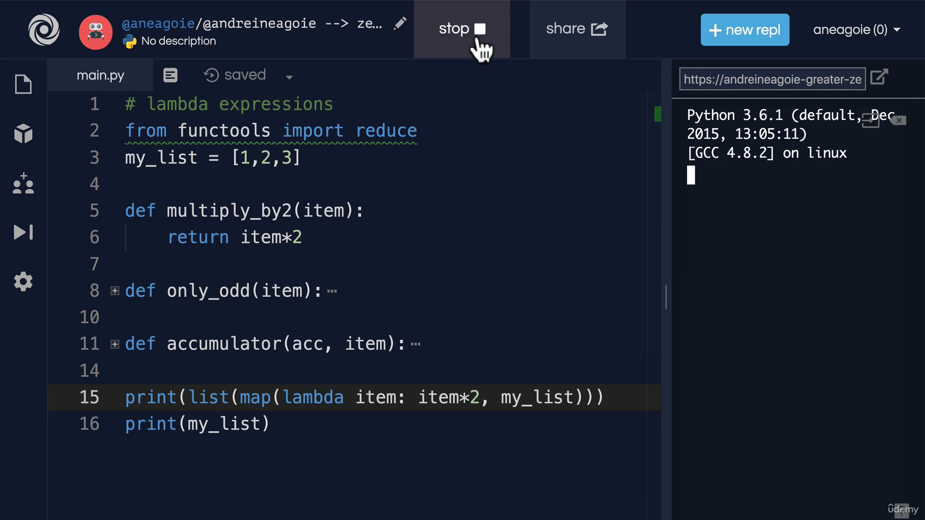
{"action": "left_click", "coordinate": [462, 29]}
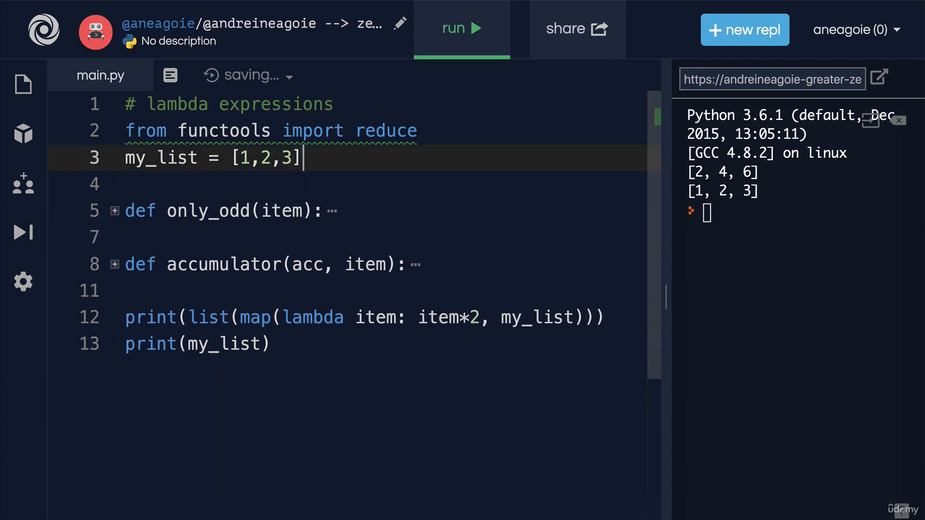
{"action": "left_click", "coordinate": [461, 28]}
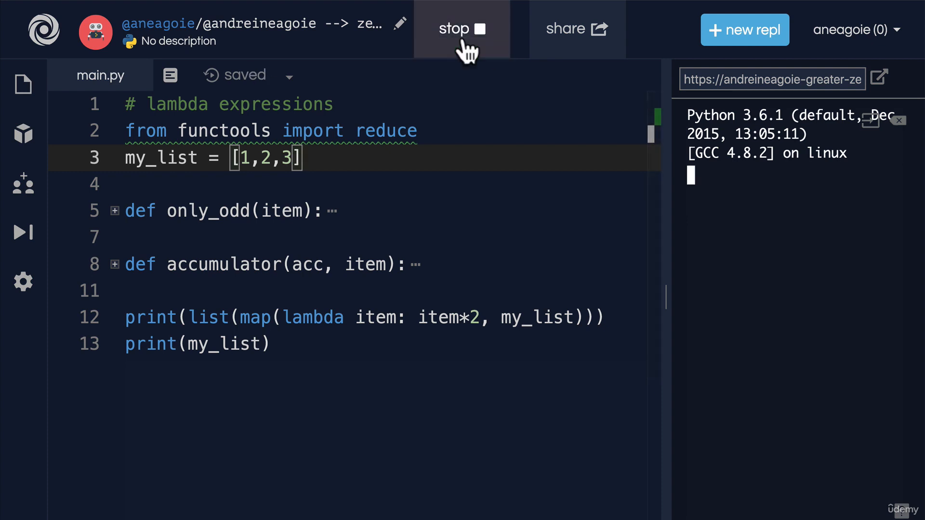
{"action": "left_click", "coordinate": [461, 29]}
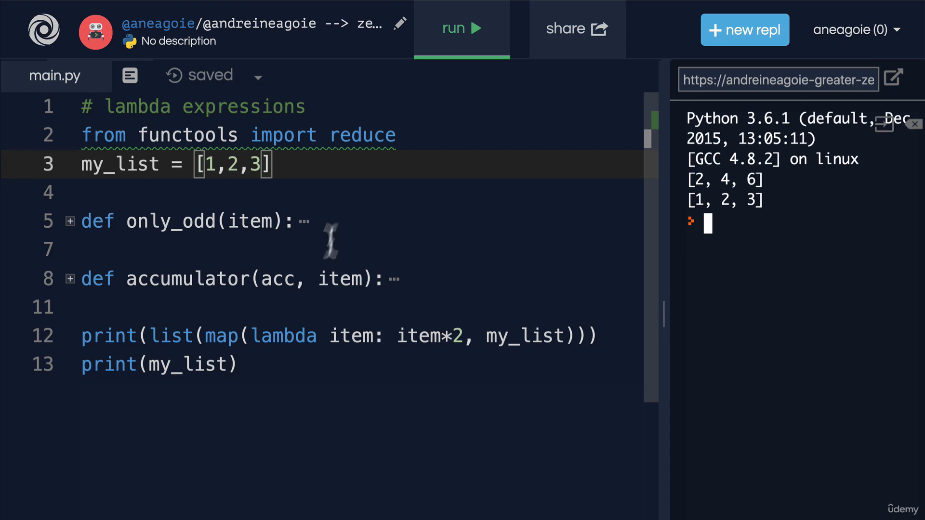
{"action": "double_click", "coordinate": [282, 336]}
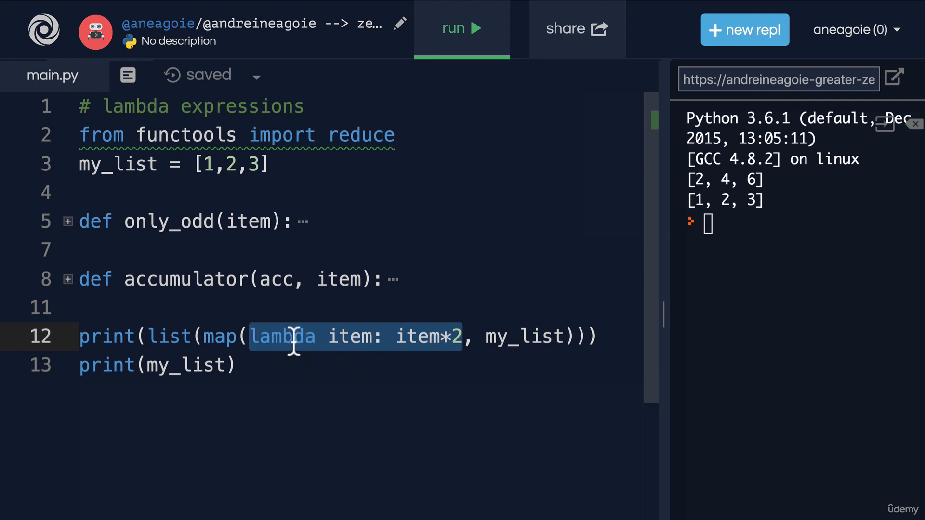
{"action": "double_click", "coordinate": [283, 336]}
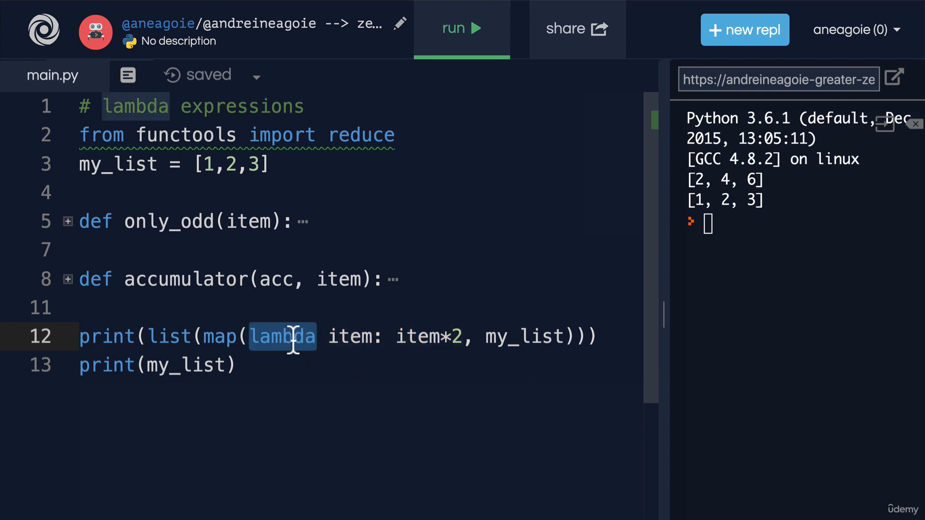
{"action": "double_click", "coordinate": [349, 336]}
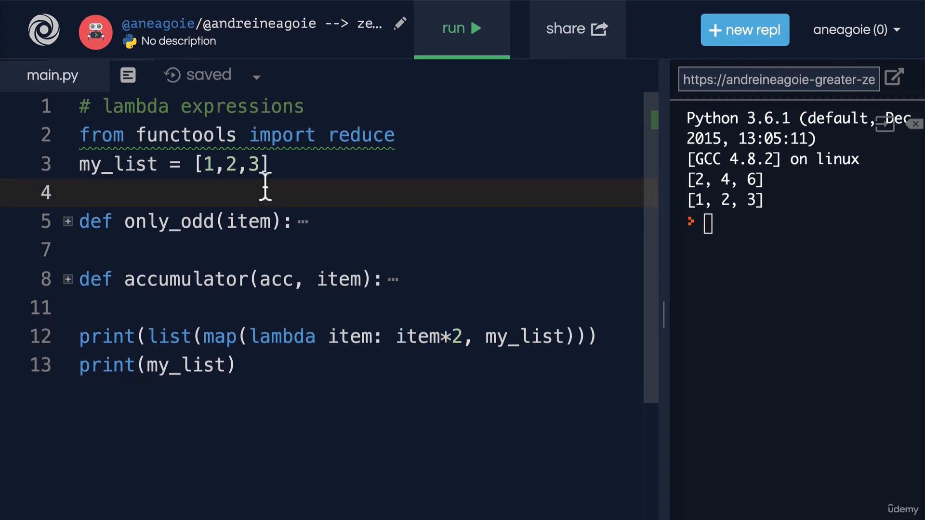
{"action": "type", "text": "lamda param:"}
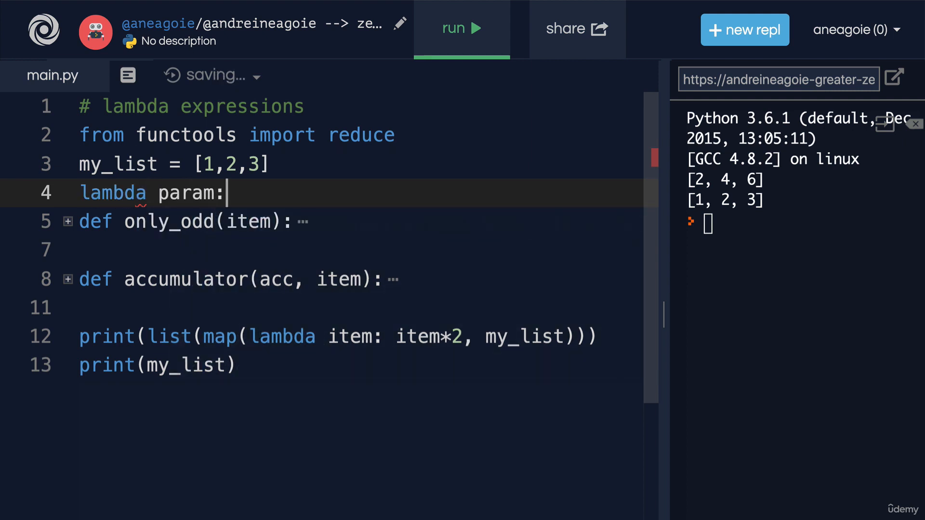
{"action": "type", "text": "\" \""}
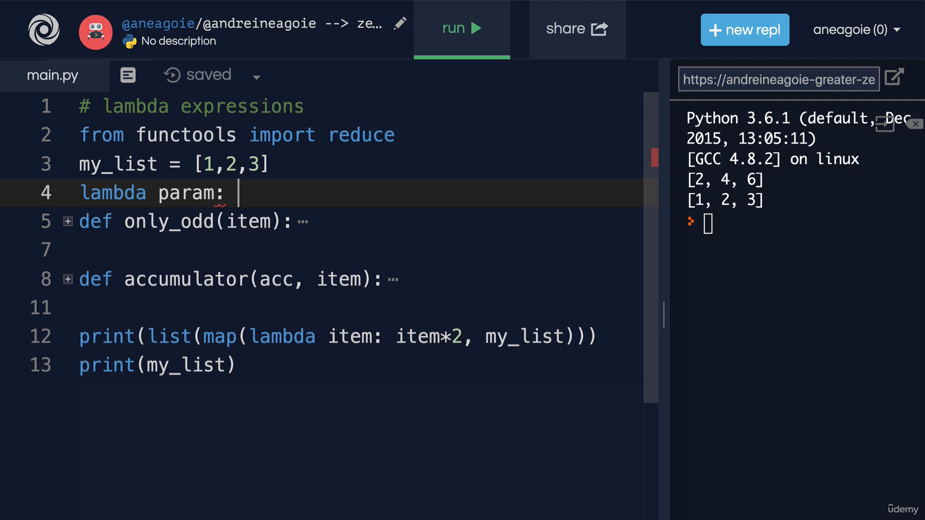
{"action": "type", "text": "param"}
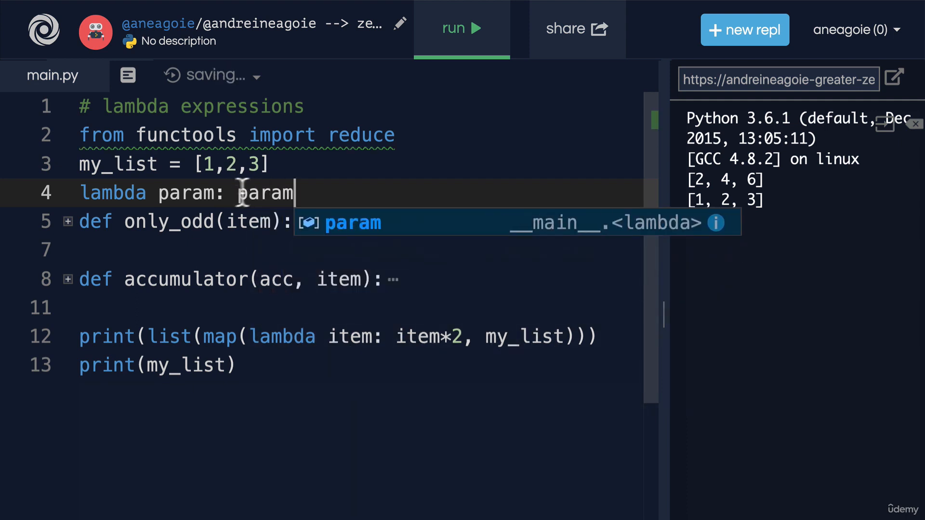
{"action": "type", "text": "action("}
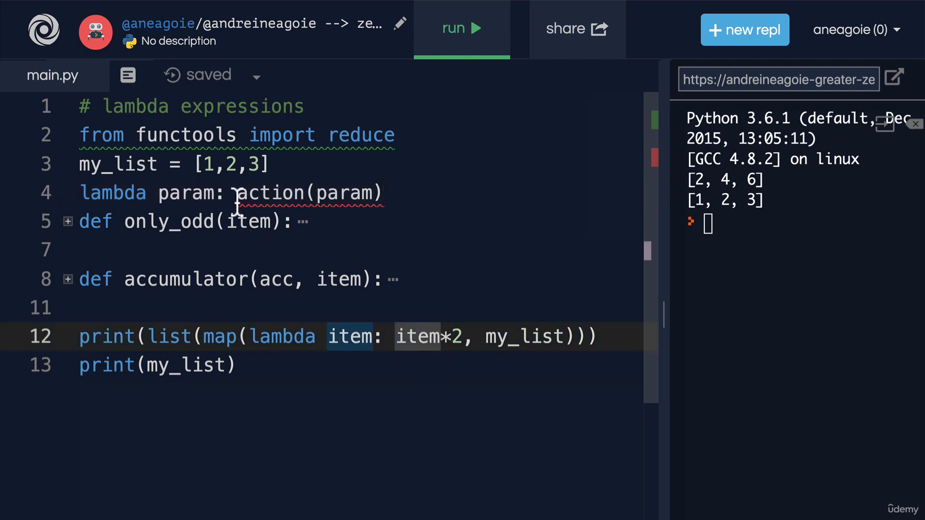
{"action": "left_click_drag", "start_coordinate": [237, 193], "coordinate": [382, 192]}
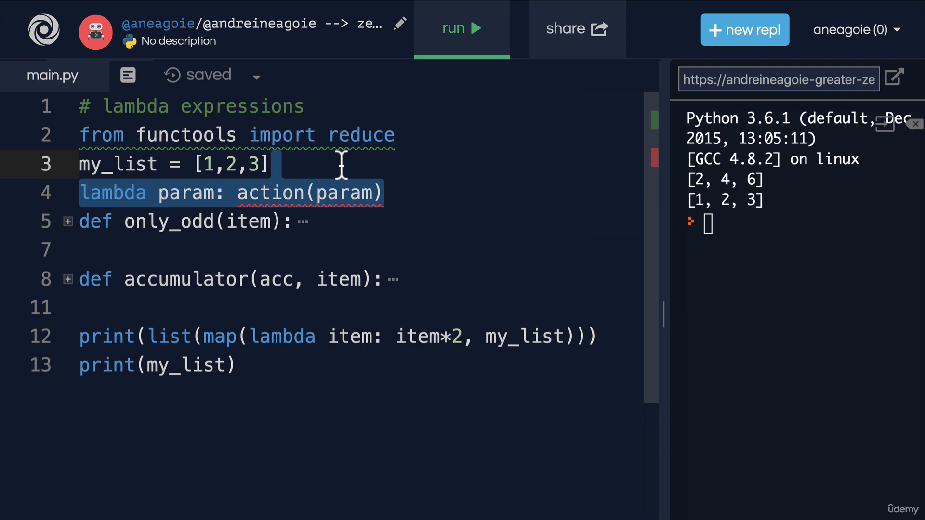
{"action": "key", "text": "Delete"}
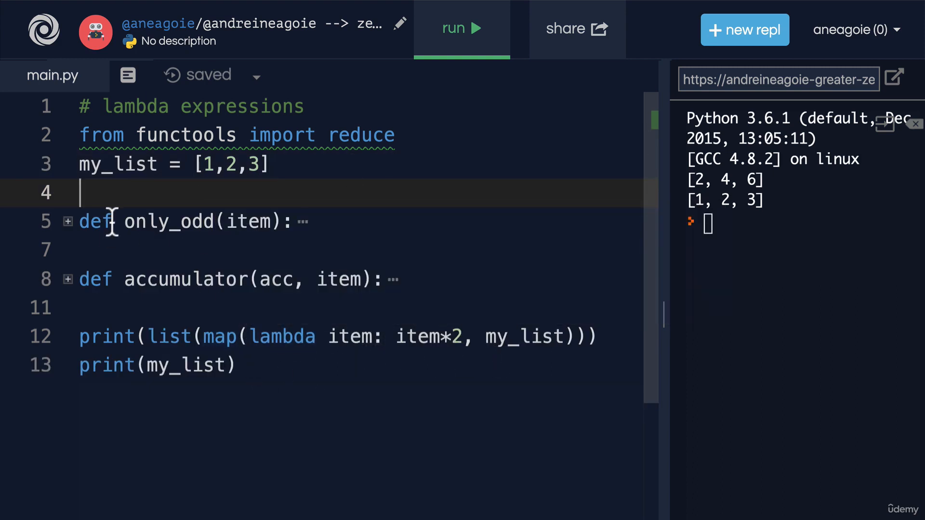
{"action": "mouse_move", "coordinate": [333, 377]}
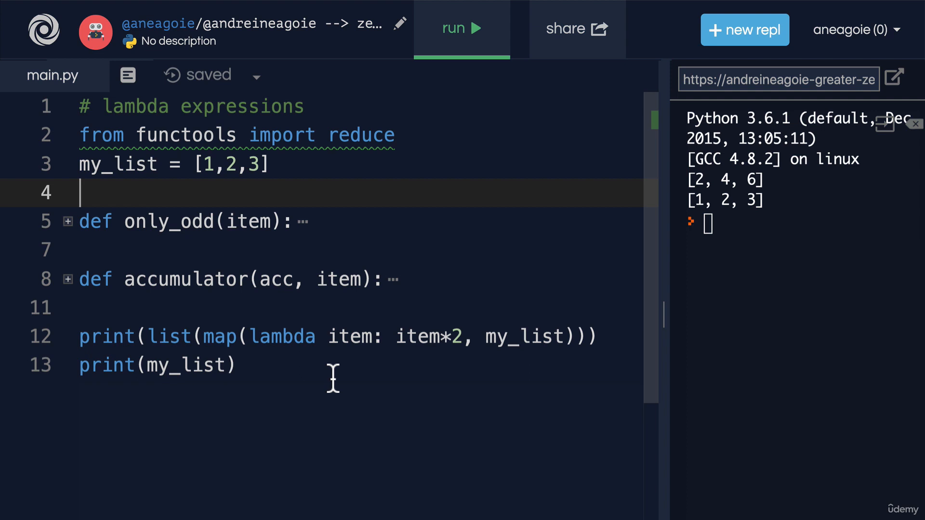
Highlight lambda in the map call and expand only_odd to show 'return item % 2 != 0'.
{"action": "double_click", "coordinate": [282, 337]}
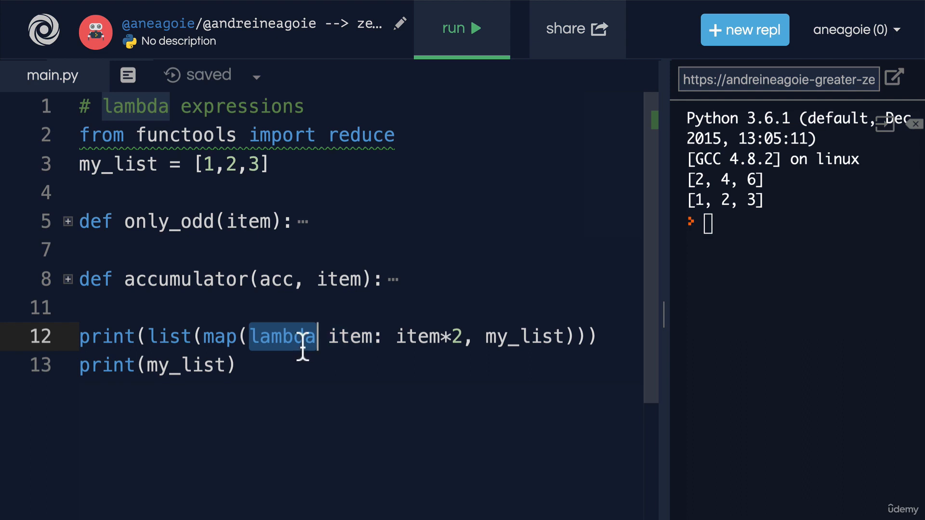
{"action": "mouse_move", "coordinate": [335, 378]}
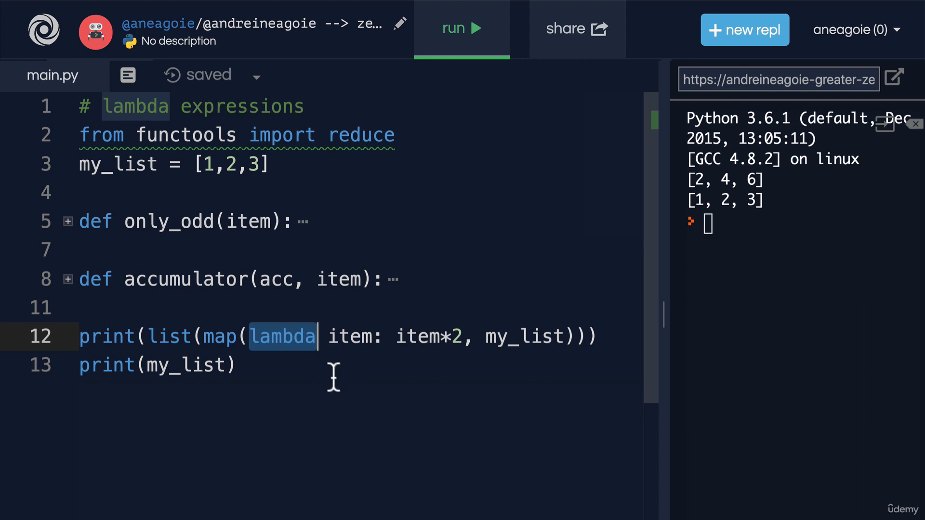
{"action": "left_click", "coordinate": [68, 220]}
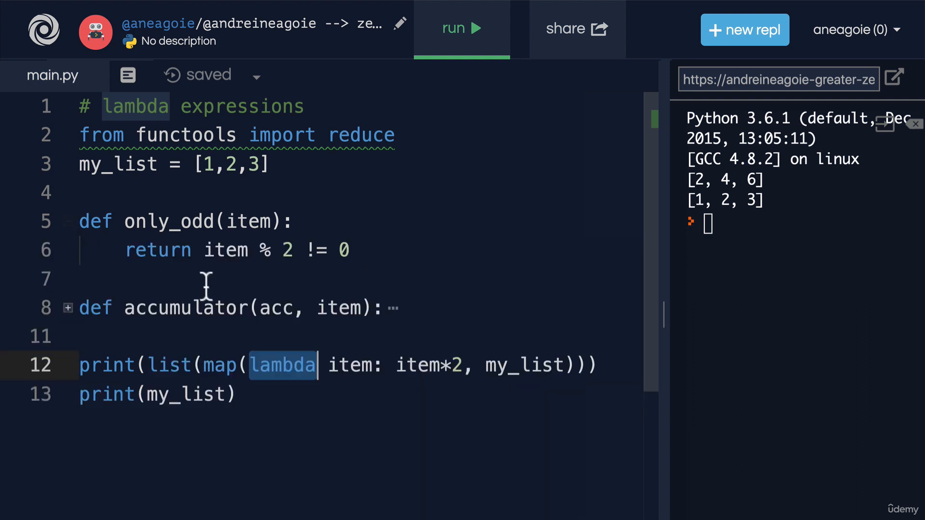
{"action": "mouse_move", "coordinate": [293, 463]}
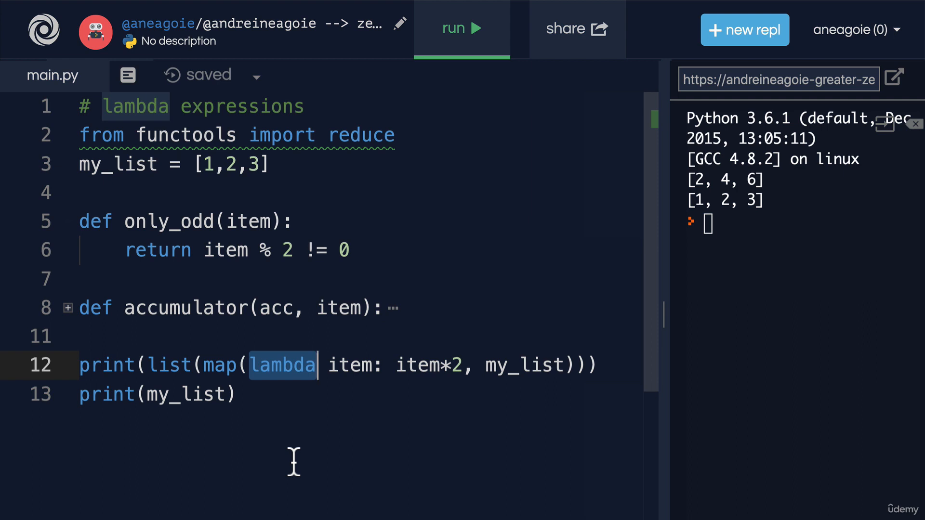
{"action": "mouse_move", "coordinate": [440, 220]}
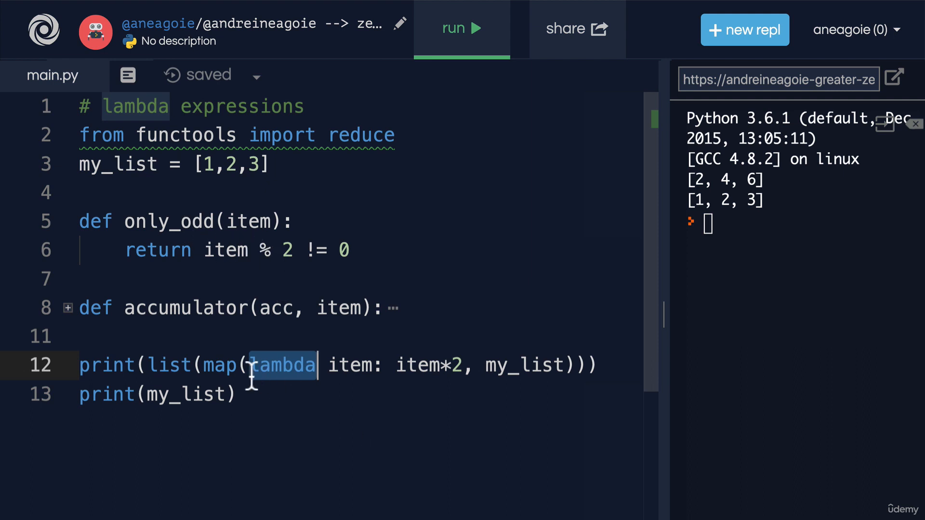
Swap map for filter and give the lambda the body 'item % 2 != 0'.
{"action": "type", "text": "filt"}
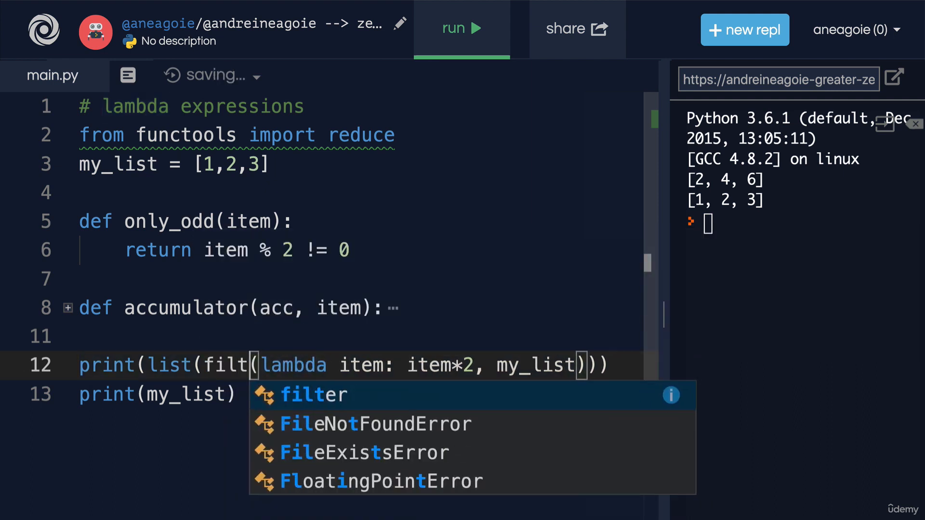
{"action": "left_click", "coordinate": [312, 395]}
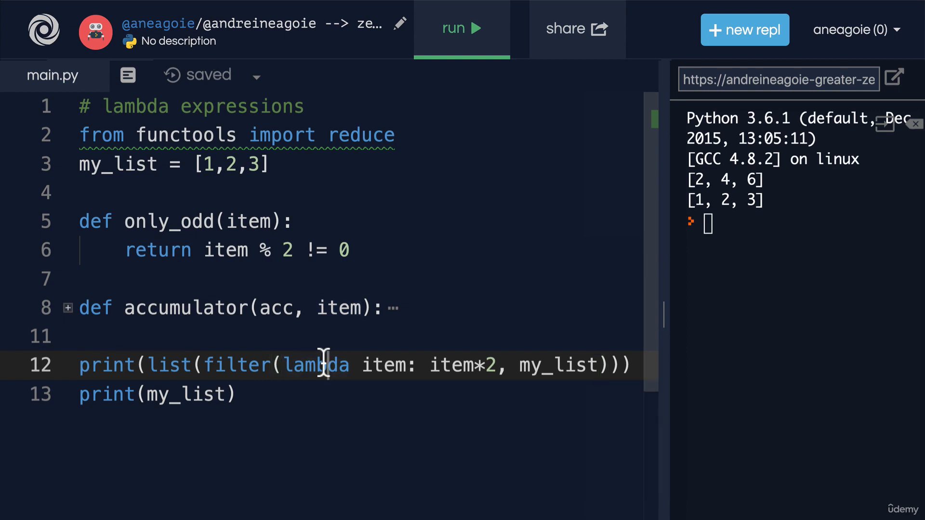
{"action": "double_click", "coordinate": [382, 364]}
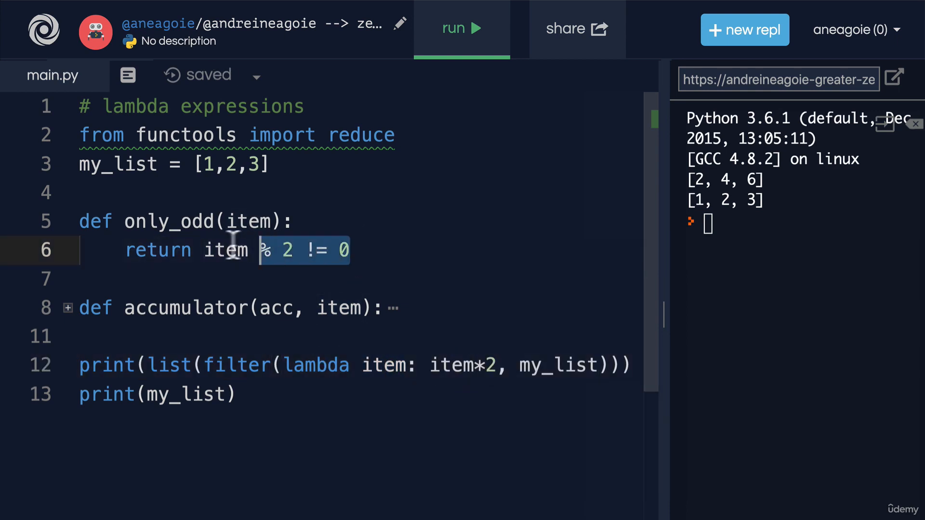
{"action": "left_click", "coordinate": [496, 364]}
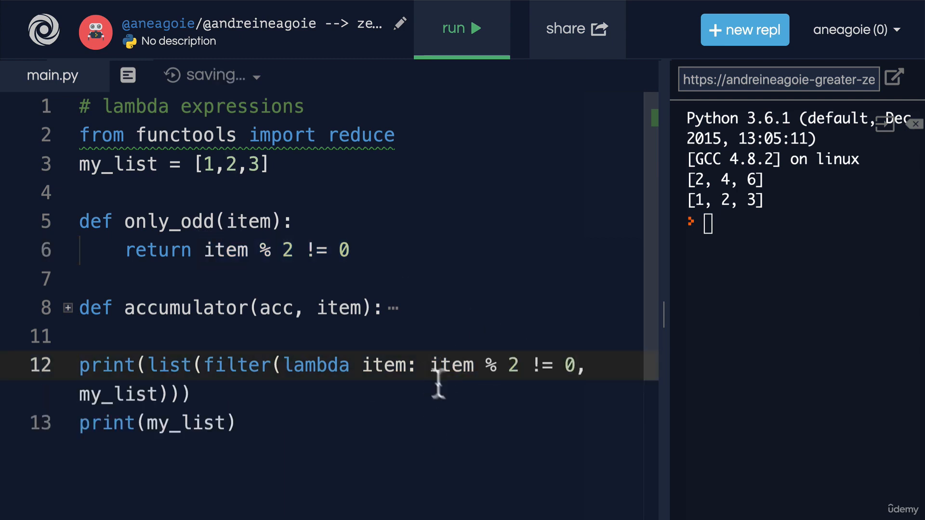
{"action": "mouse_move", "coordinate": [540, 374]}
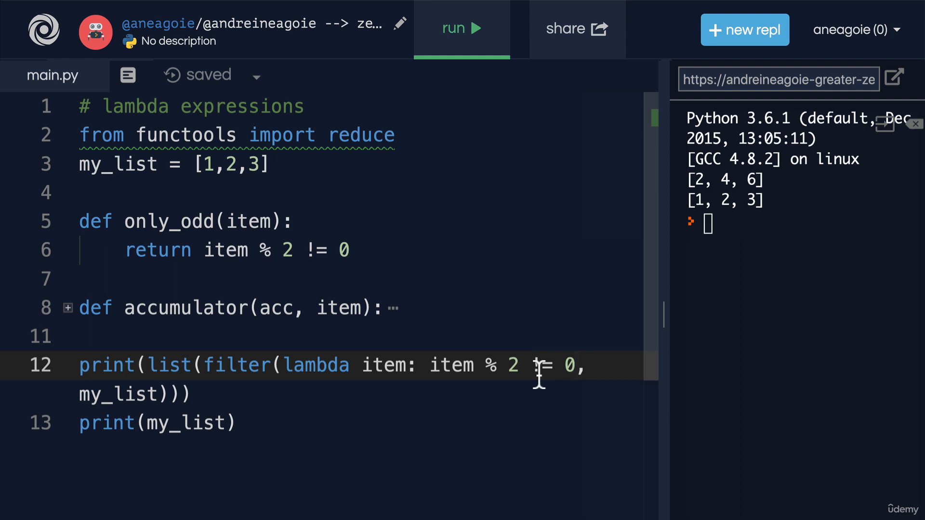
Run the filter version to print [1, 3], highlighting the word lambda.
{"action": "left_click", "coordinate": [461, 28]}
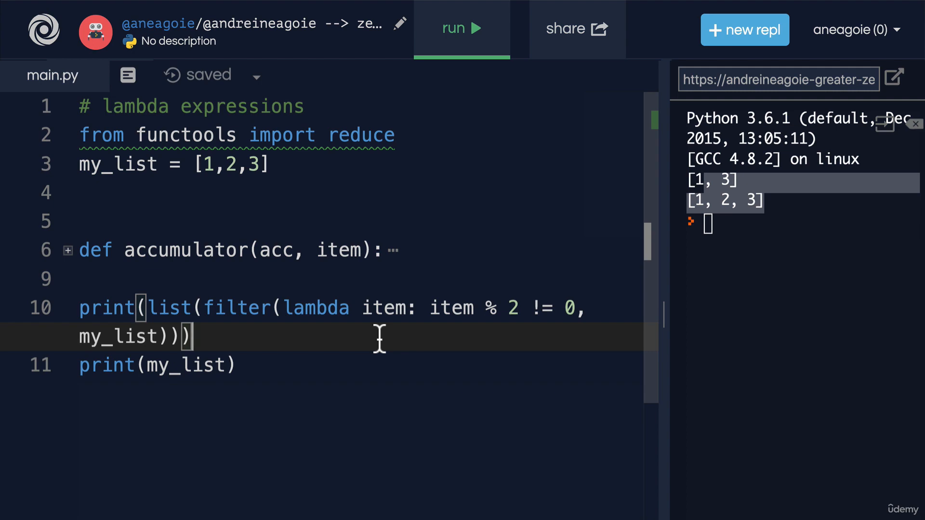
{"action": "double_click", "coordinate": [316, 308]}
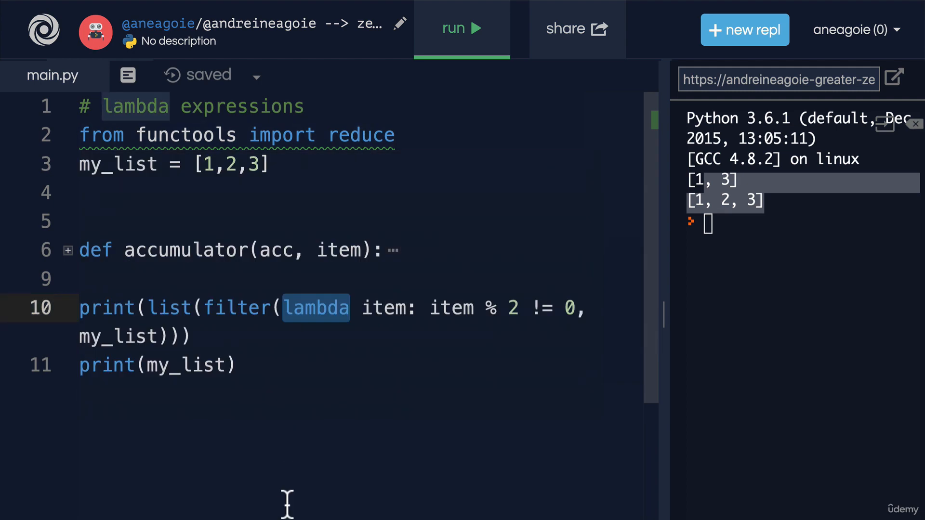
{"action": "mouse_move", "coordinate": [370, 130]}
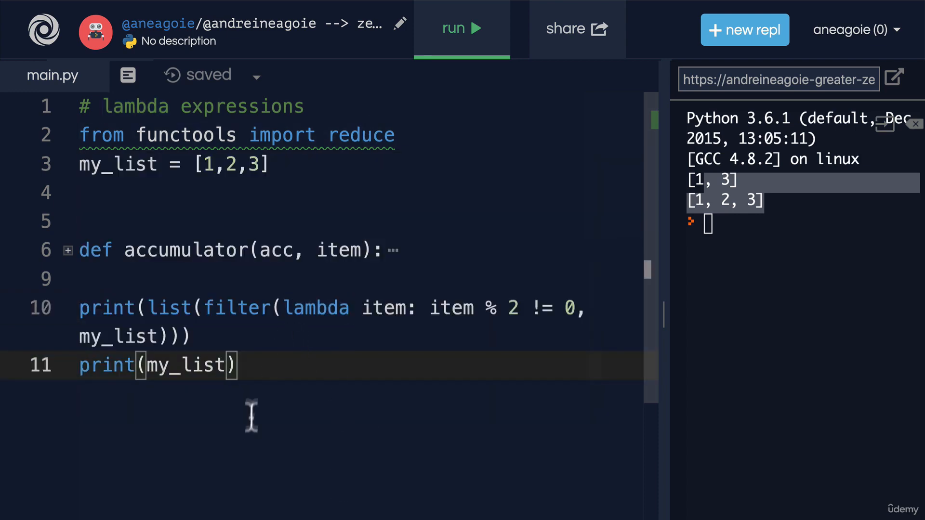
Rewrite the call as reduce(lambda acc, item: acc+item, my_list) and run it.
{"action": "double_click", "coordinate": [236, 308]}
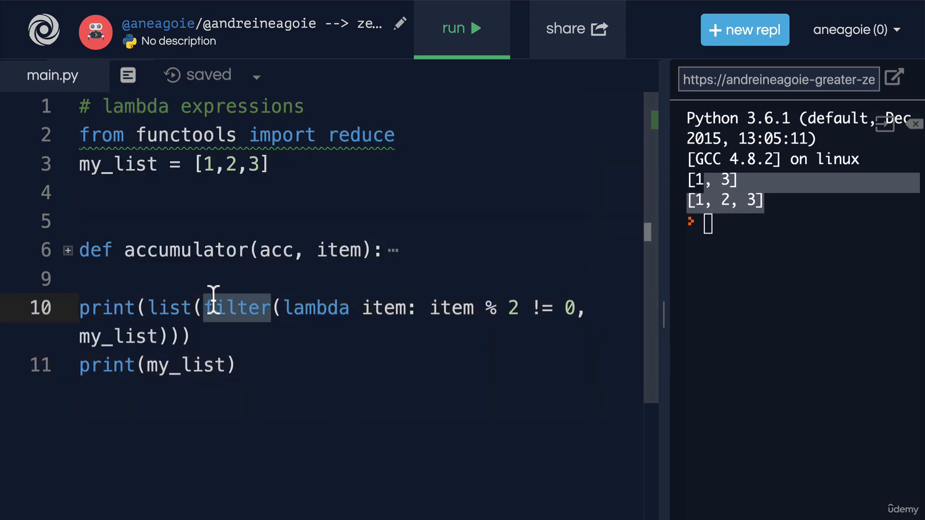
{"action": "type", "text": "reduce"}
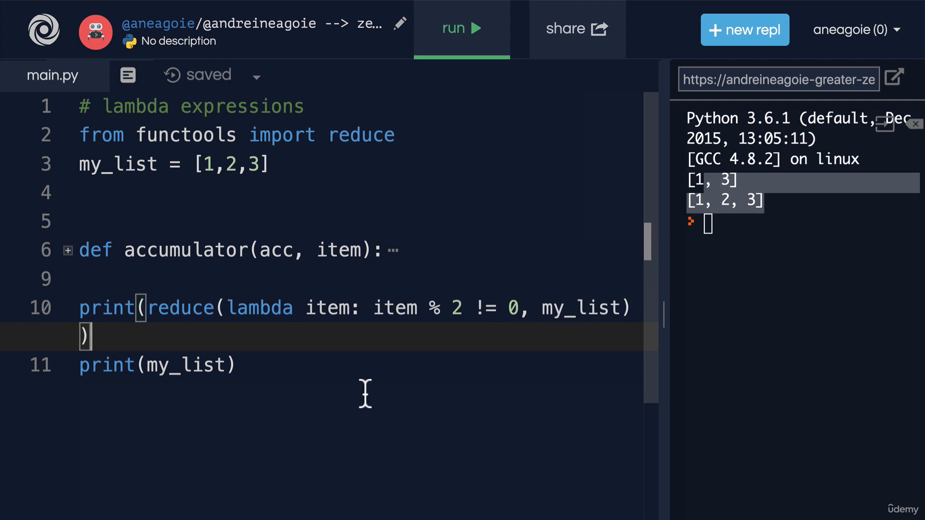
{"action": "double_click", "coordinate": [258, 307]}
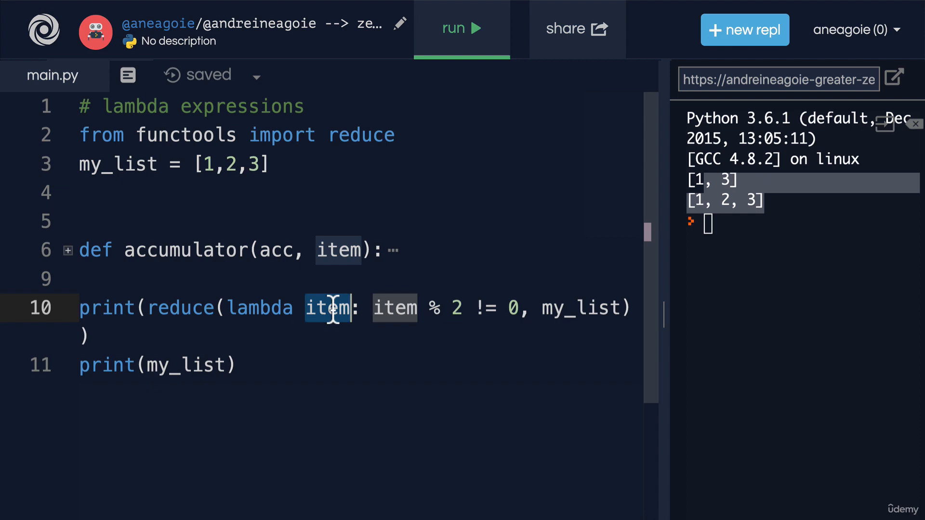
{"action": "mouse_move", "coordinate": [180, 307]}
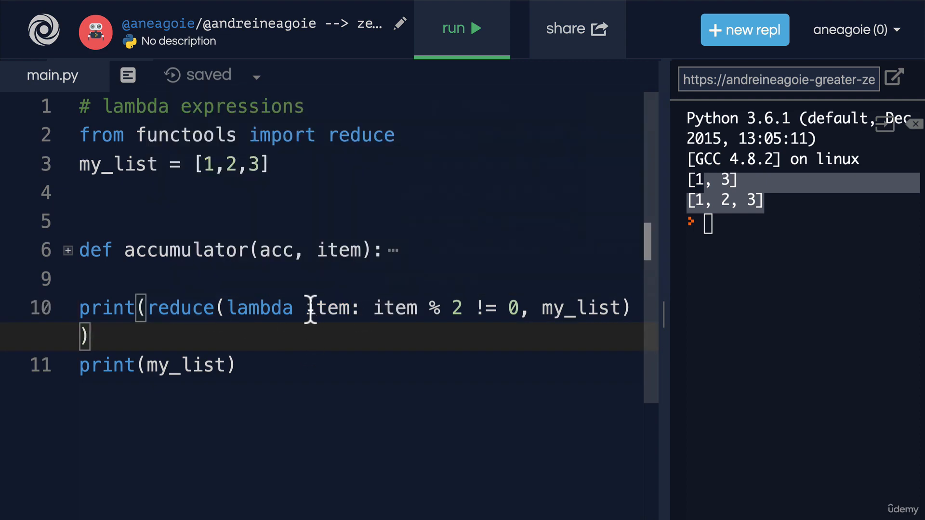
{"action": "type", "text": "acc,"}
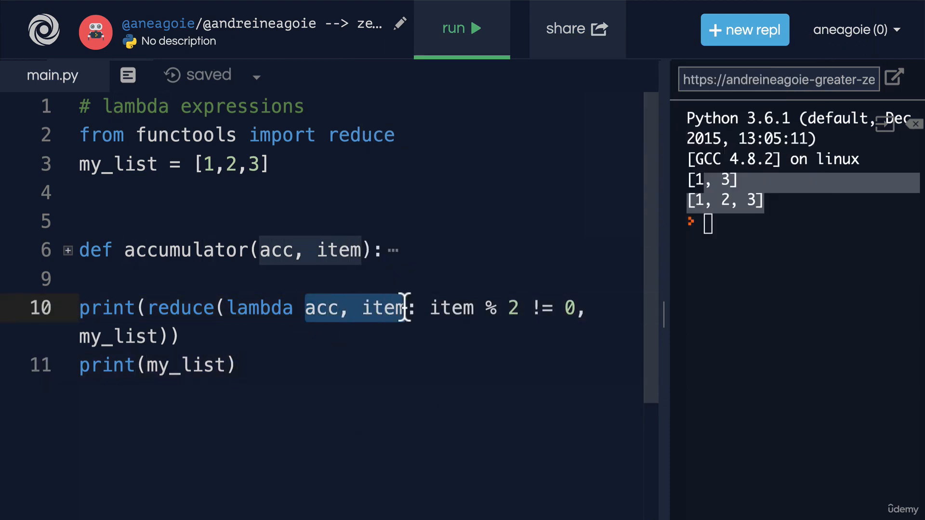
{"action": "mouse_move", "coordinate": [430, 307]}
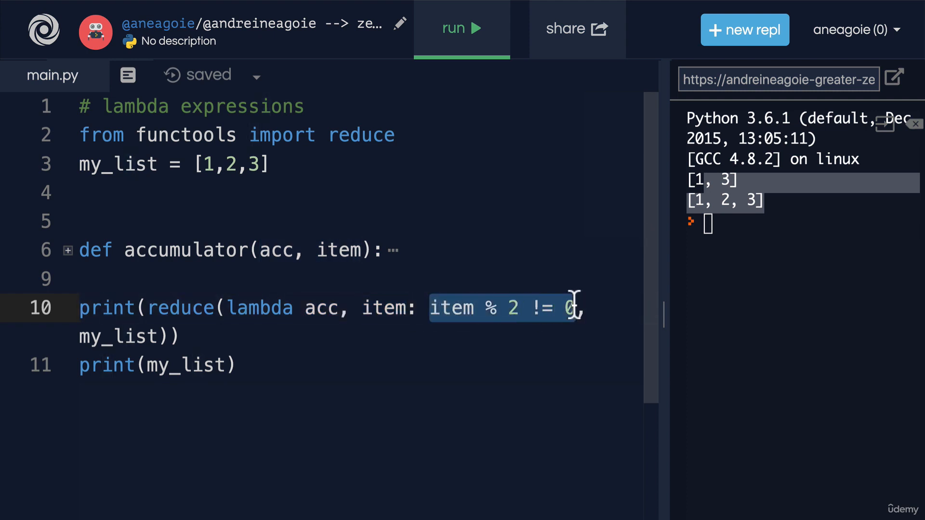
{"action": "type", "text": "acc"}
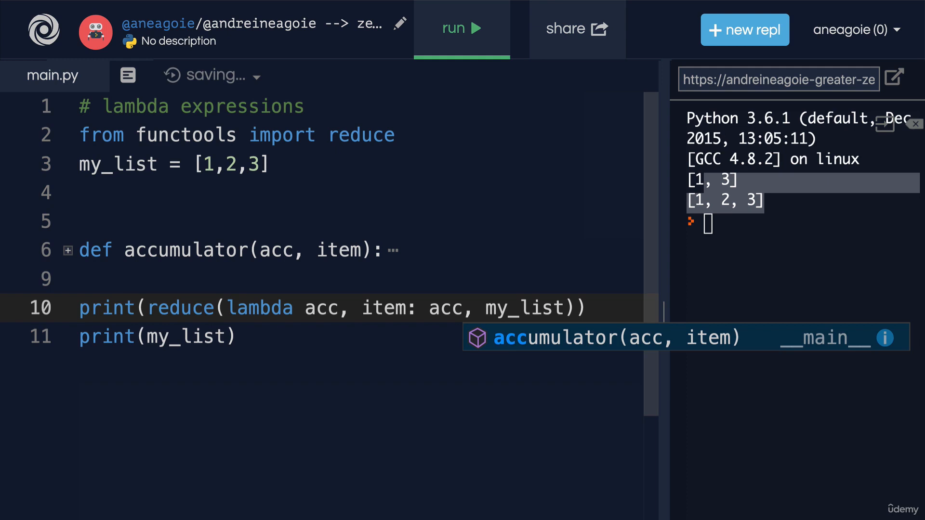
{"action": "type", "text": "+item"}
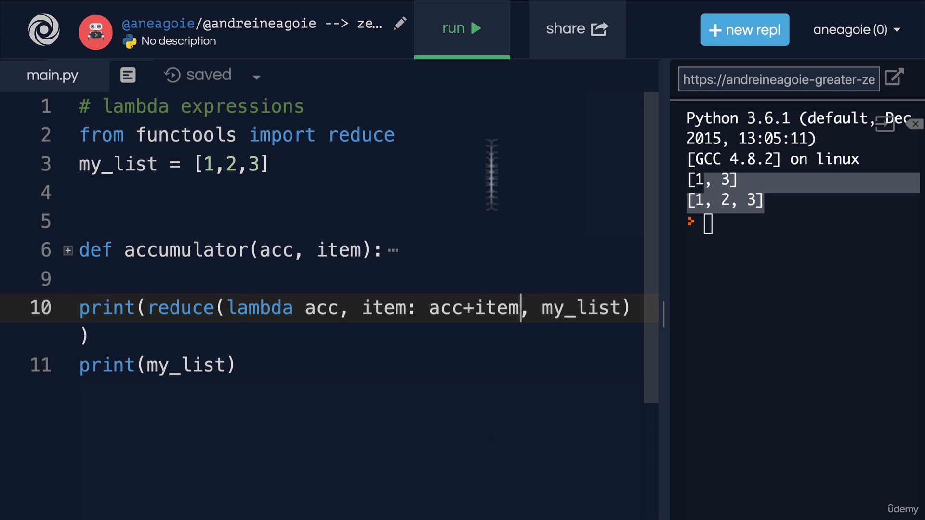
{"action": "left_click", "coordinate": [462, 28]}
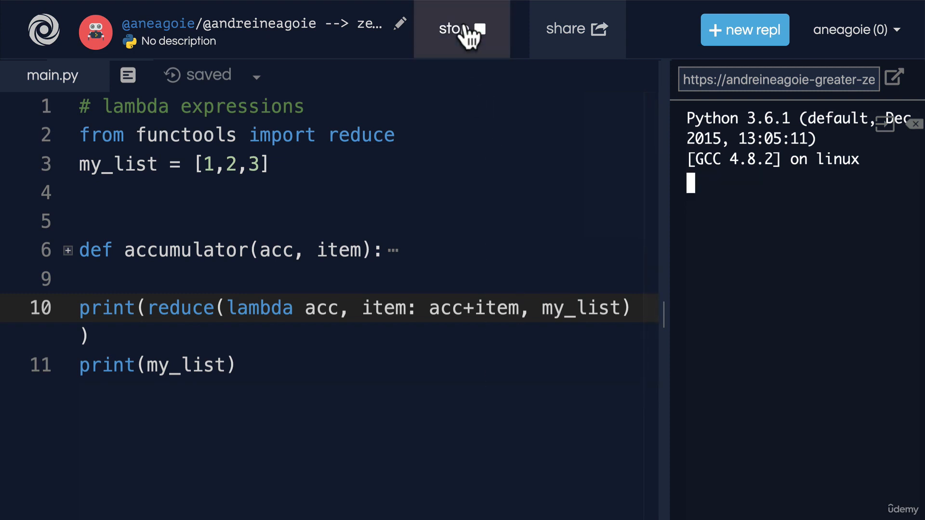
Let the run finish, printing 6 then [1, 2, 3].
{"action": "left_click", "coordinate": [462, 29]}
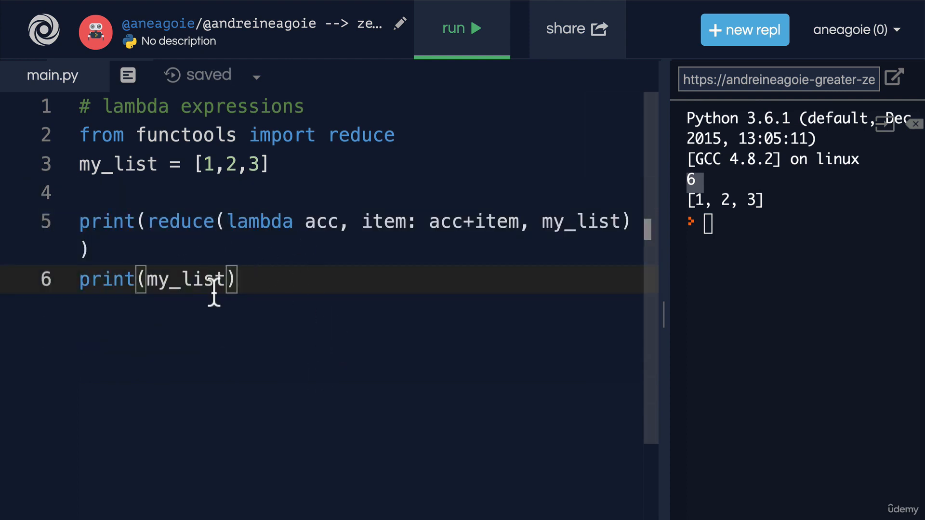
{"action": "mouse_move", "coordinate": [292, 263]}
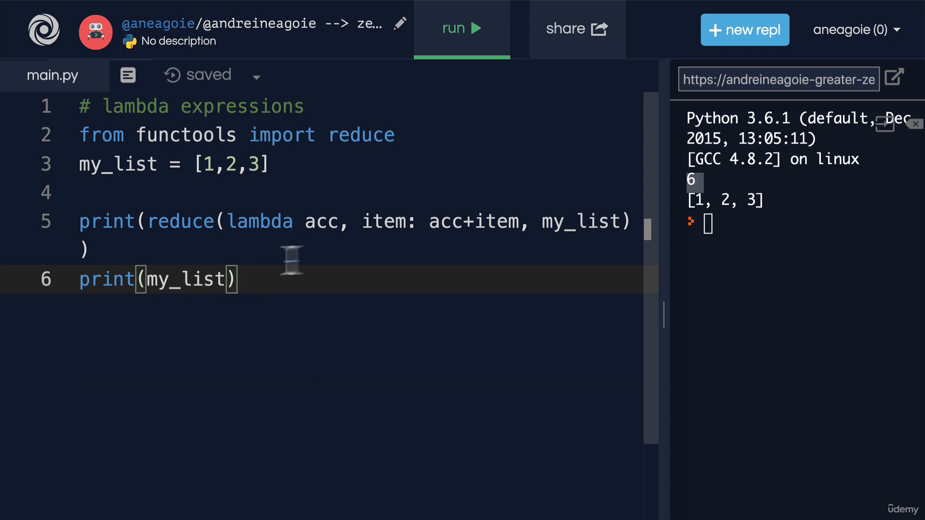
{"action": "mouse_move", "coordinate": [394, 468]}
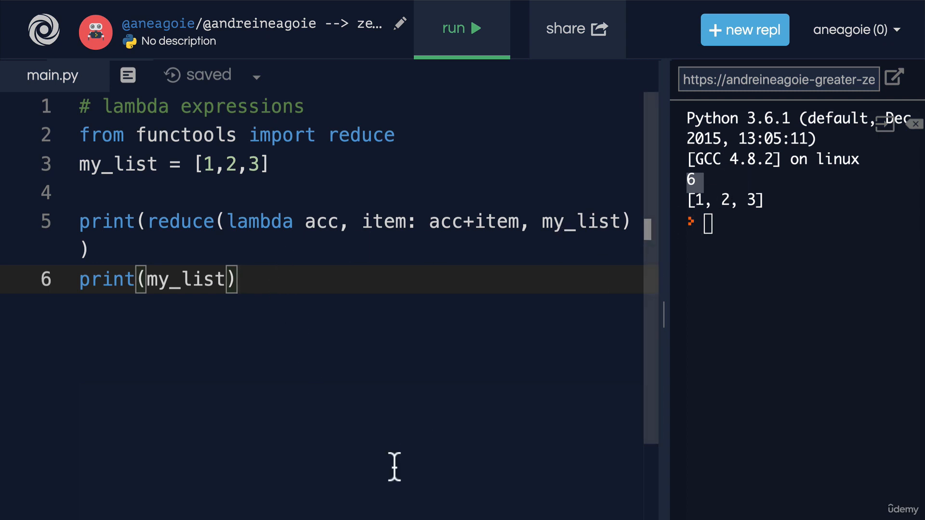
{"action": "mouse_move", "coordinate": [252, 230]}
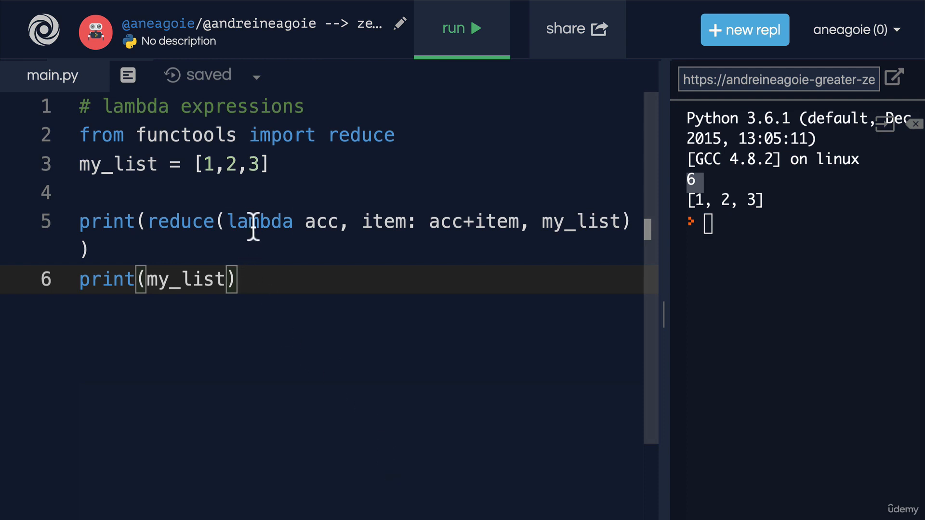
{"action": "double_click", "coordinate": [258, 221]}
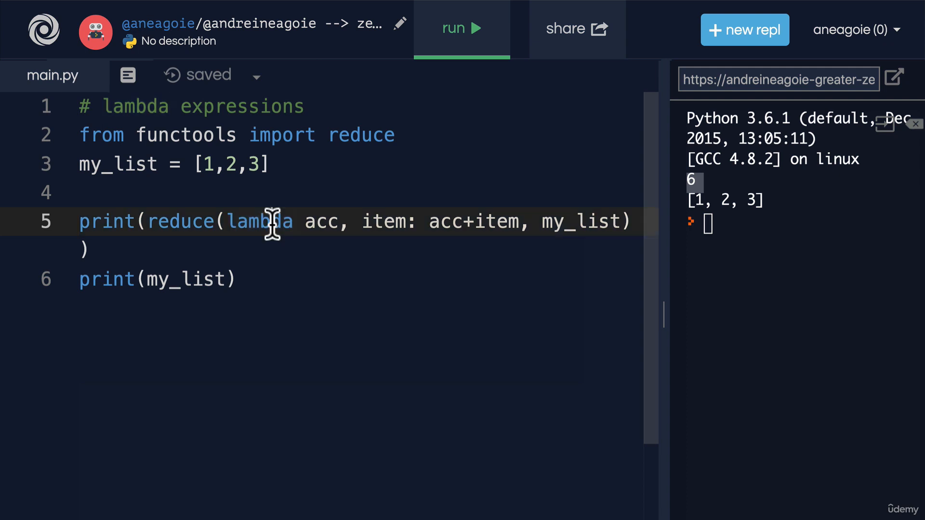
{"action": "triple_click", "coordinate": [266, 222]}
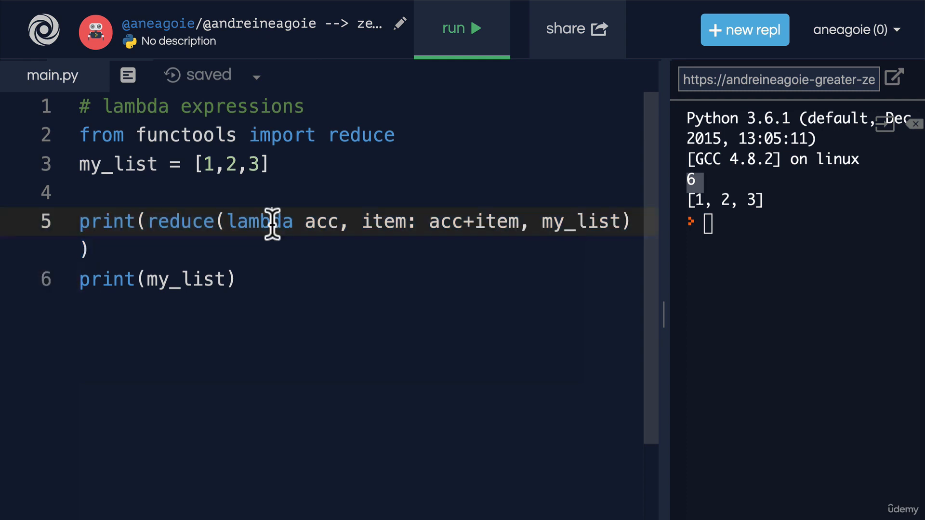
{"action": "double_click", "coordinate": [260, 221]}
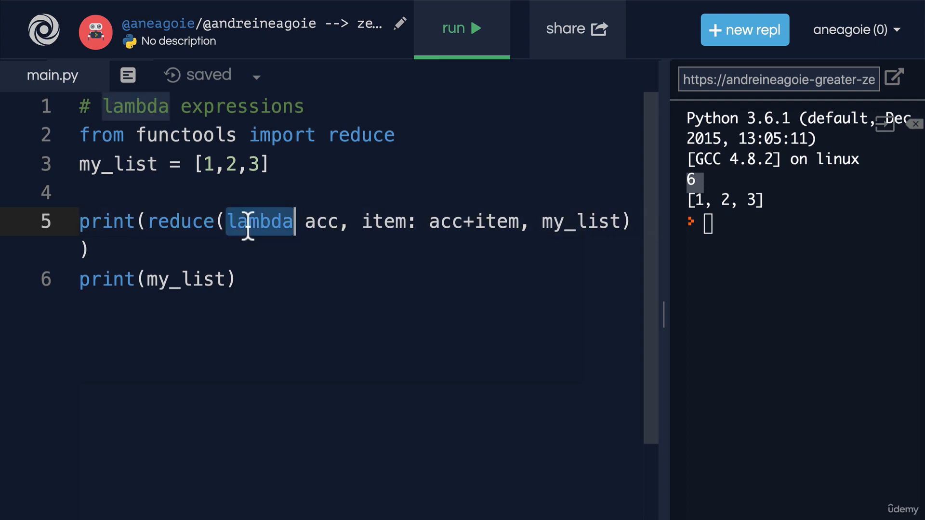
{"action": "mouse_move", "coordinate": [368, 278]}
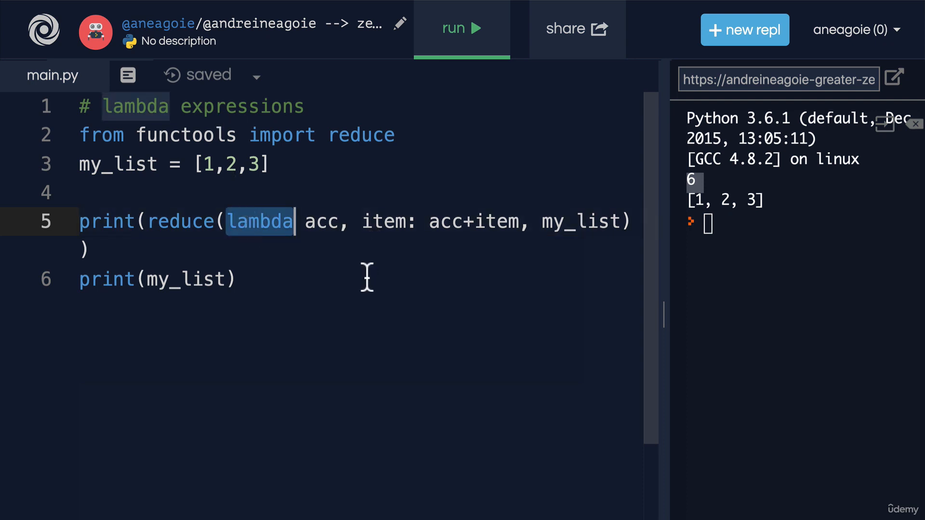